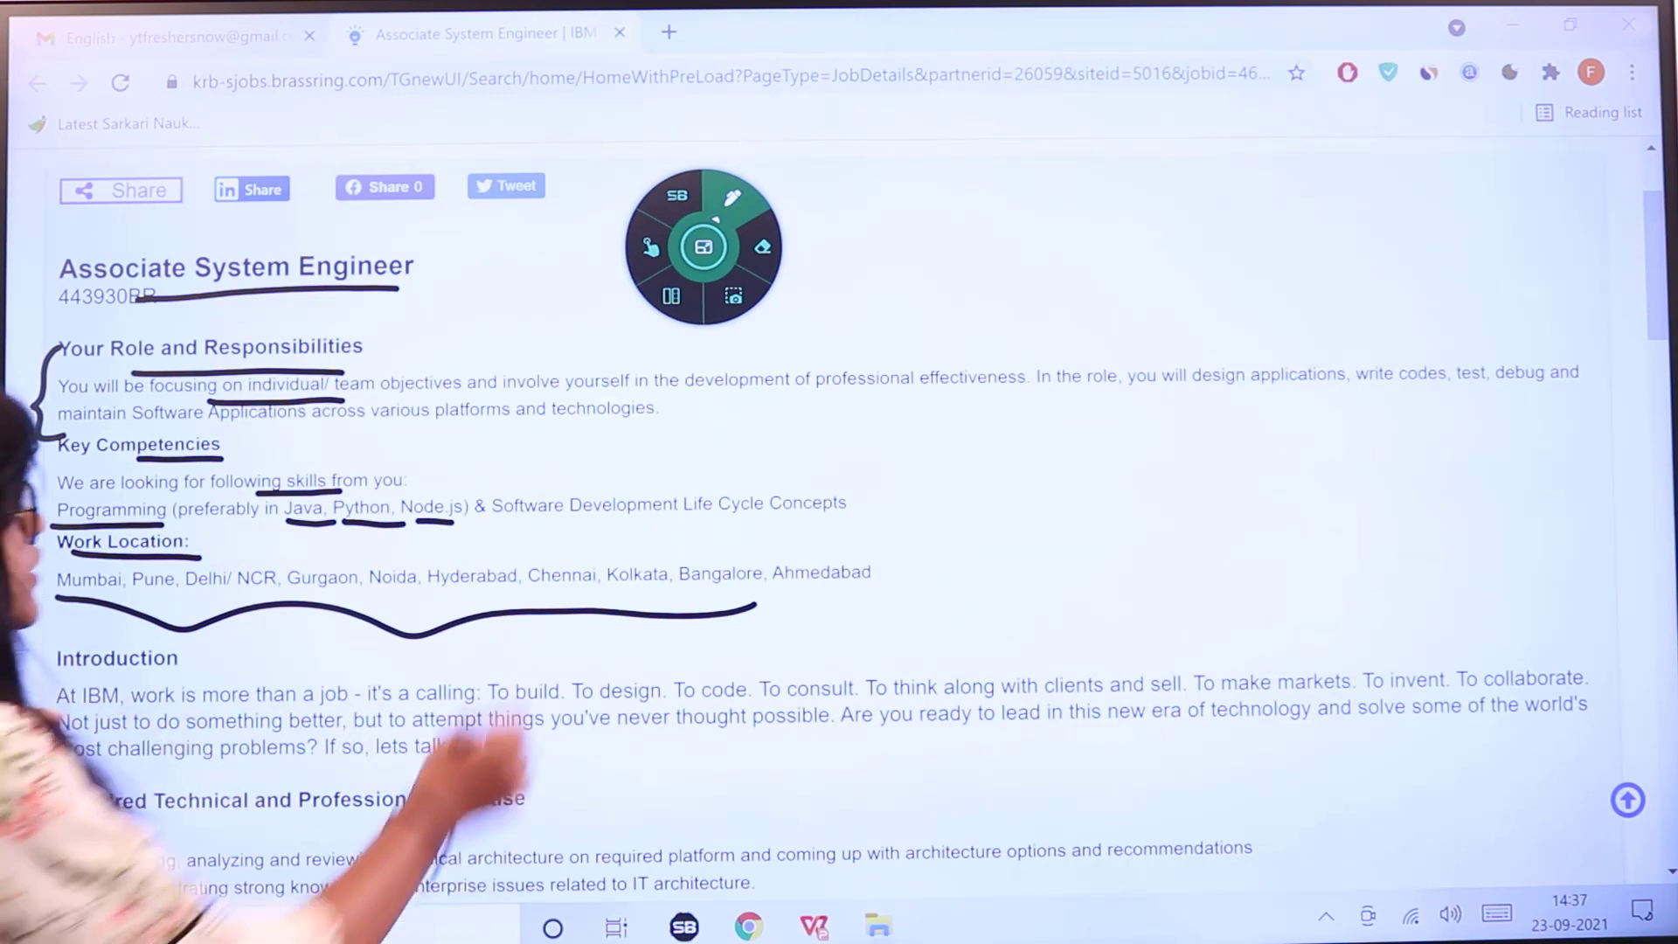
# Review the Associate System Engineer posting to the end and start applying for the job.
pyautogui.scroll(-3)
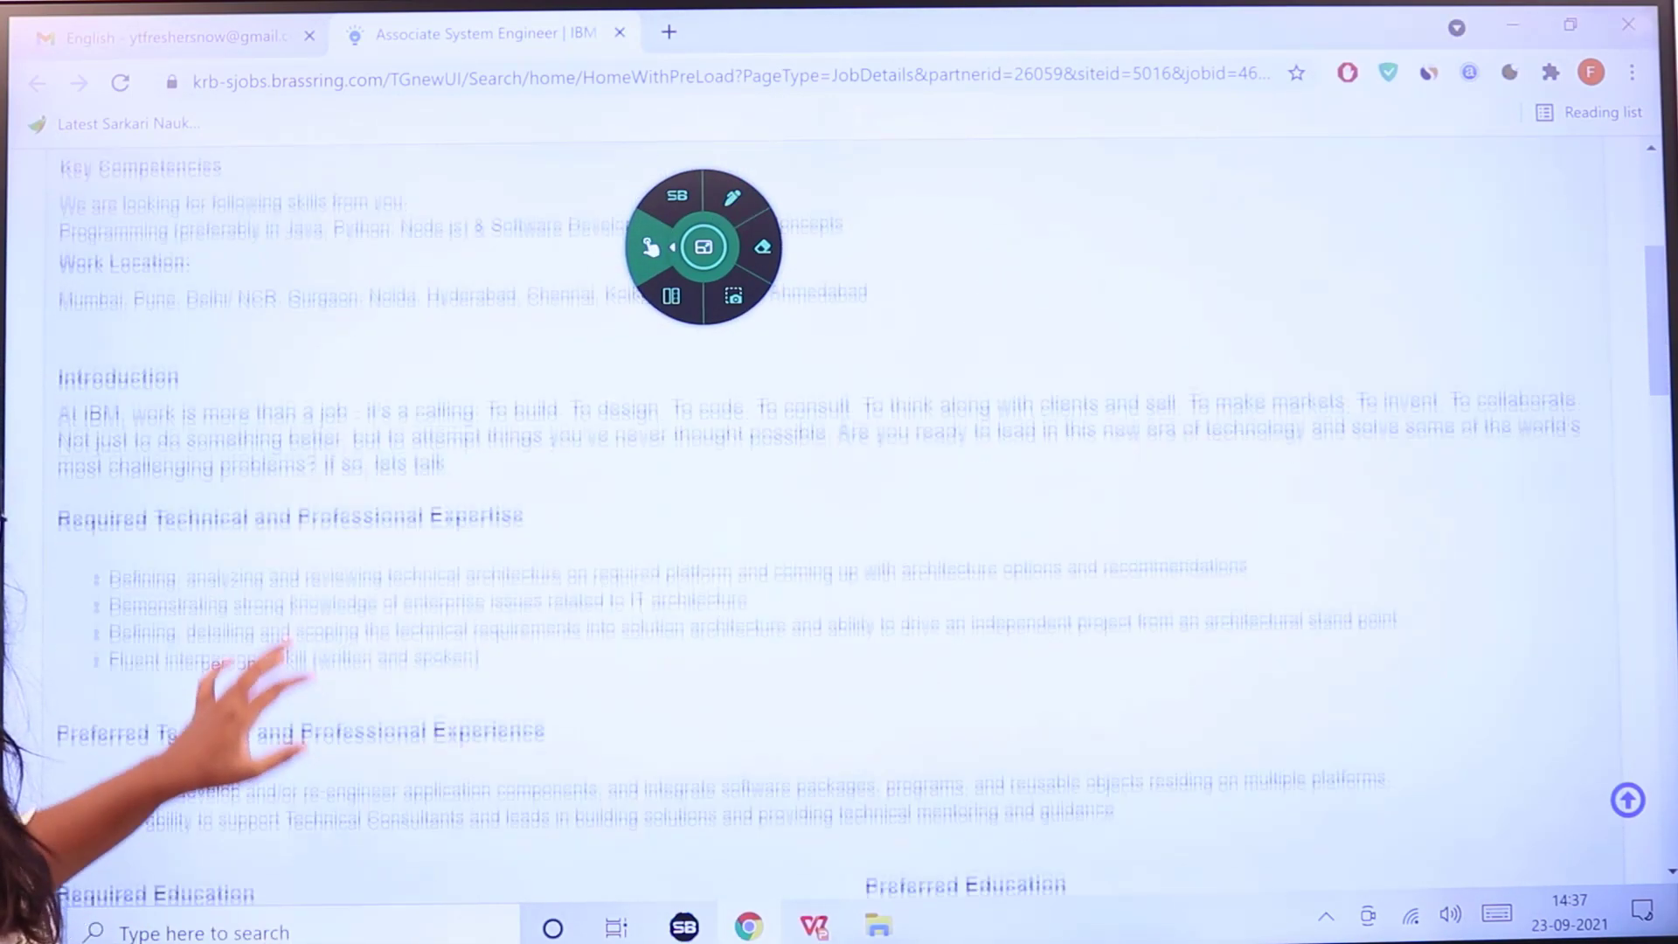
pyautogui.scroll(-3)
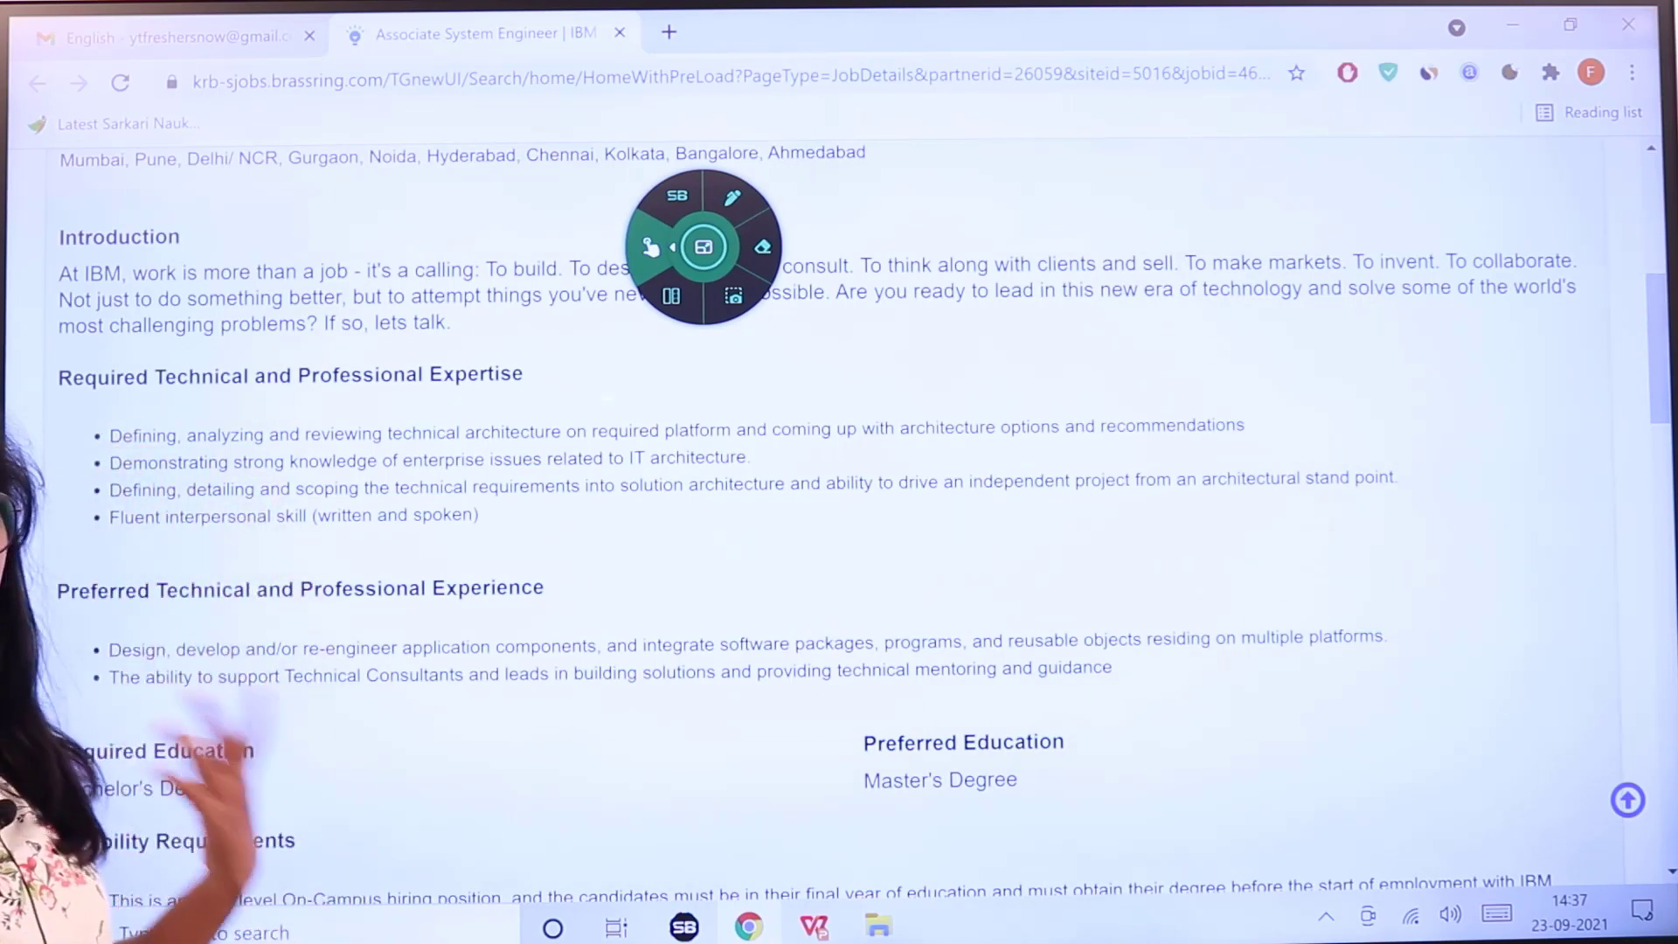
pyautogui.scroll(-3)
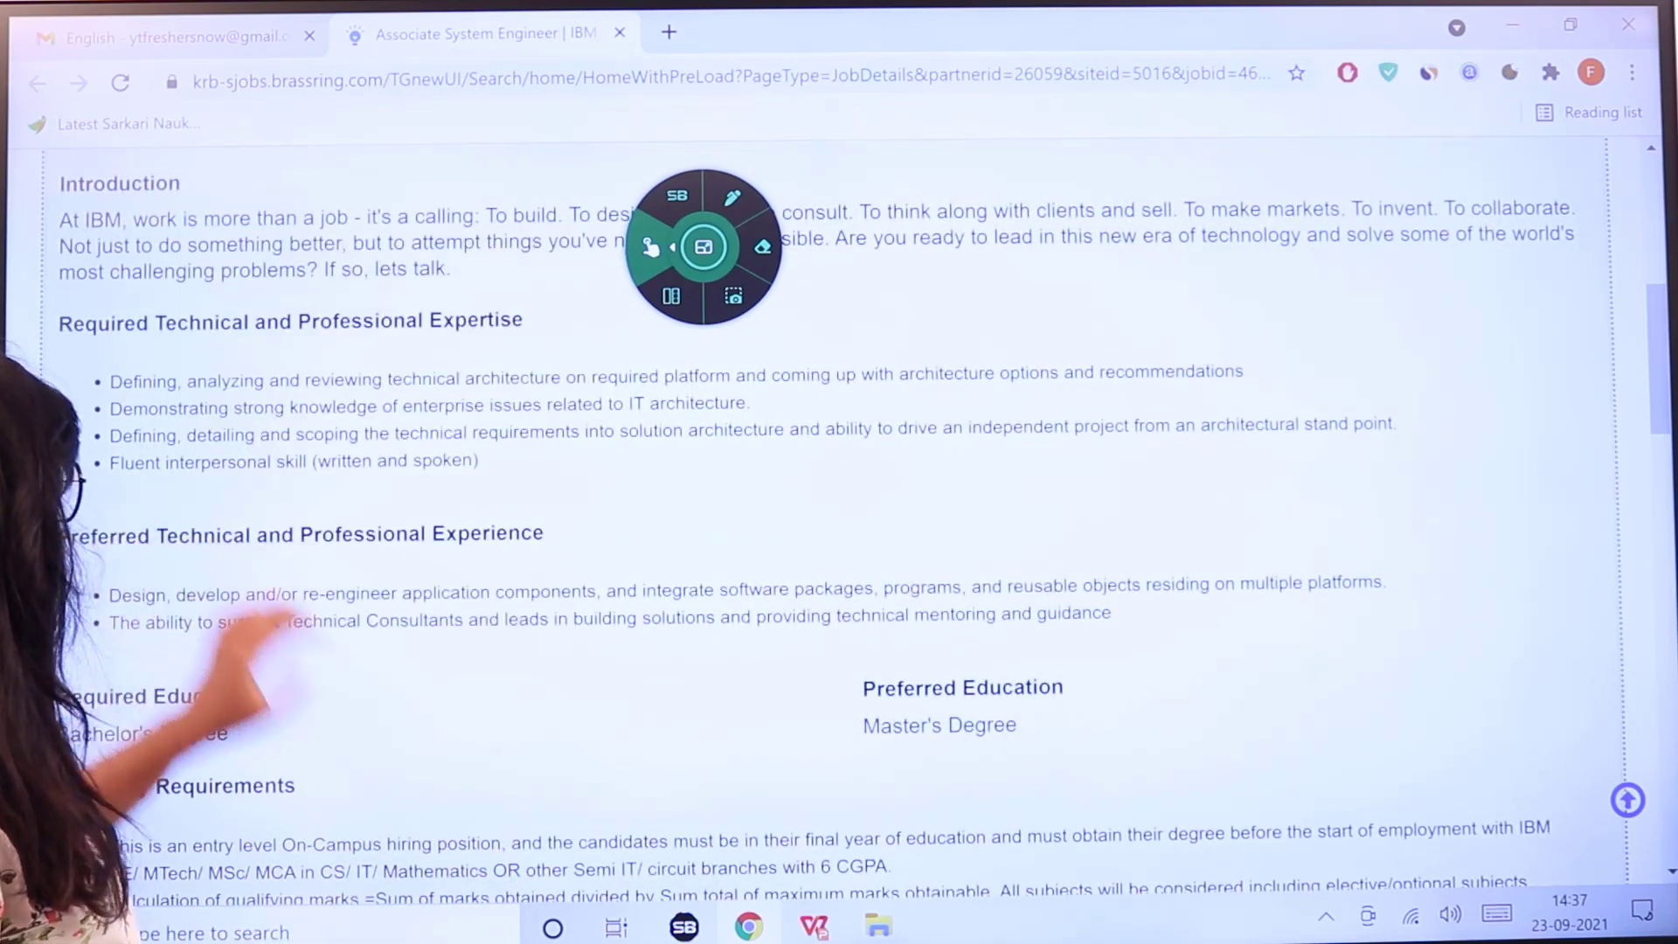
pyautogui.scroll(-3)
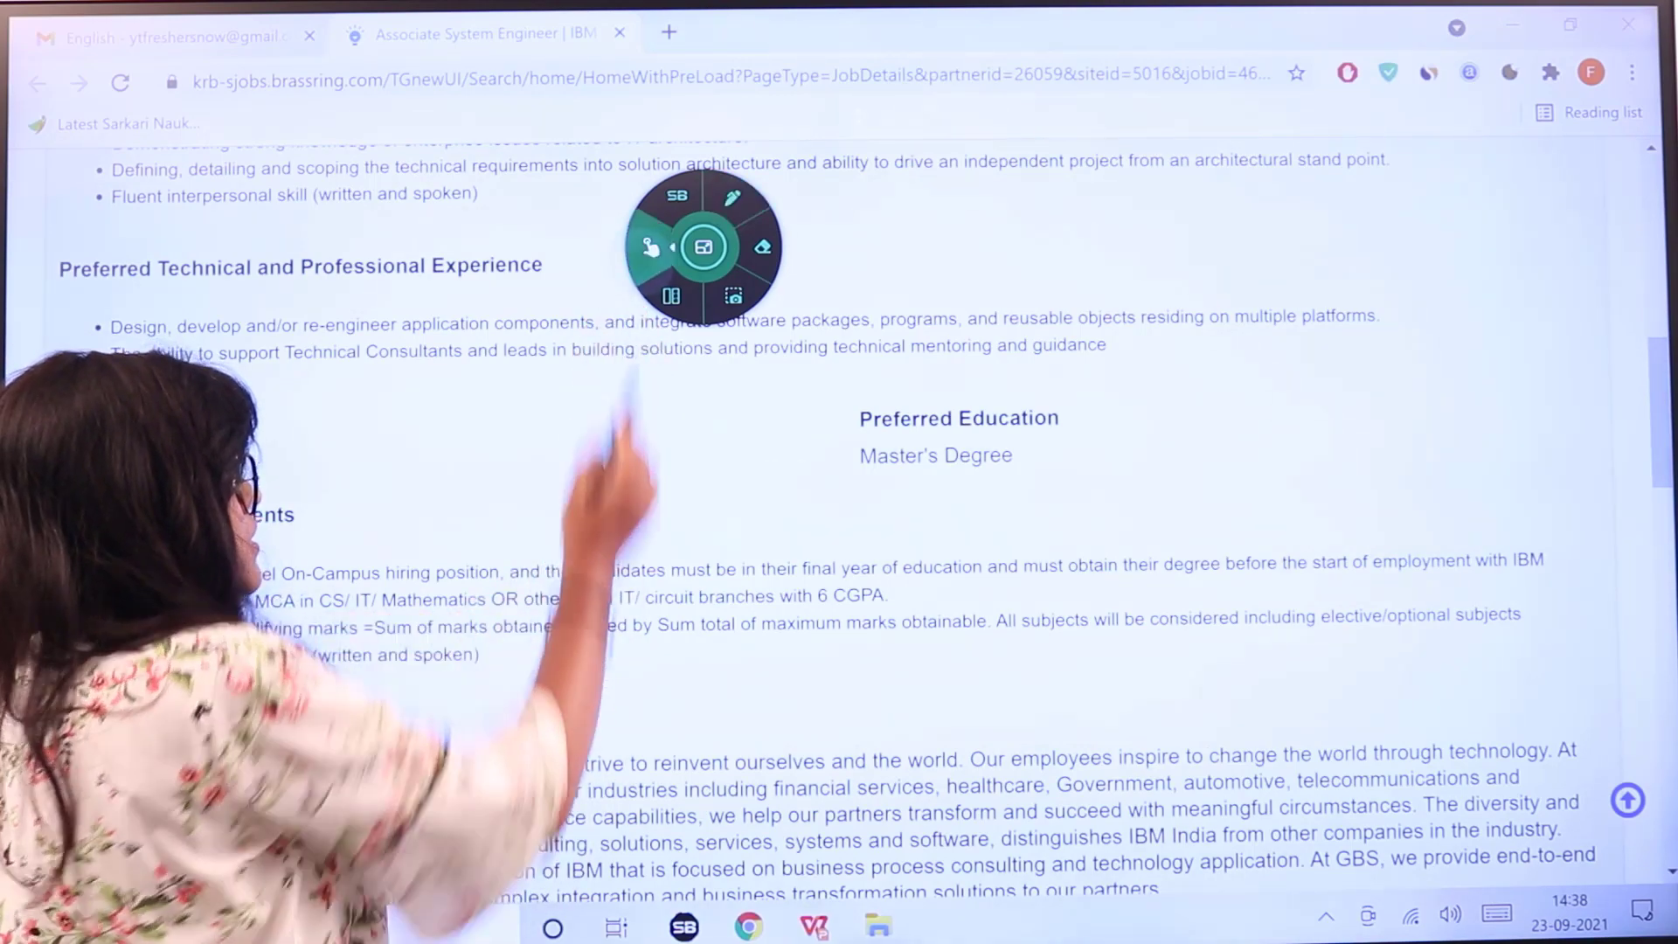
pyautogui.scroll(-3)
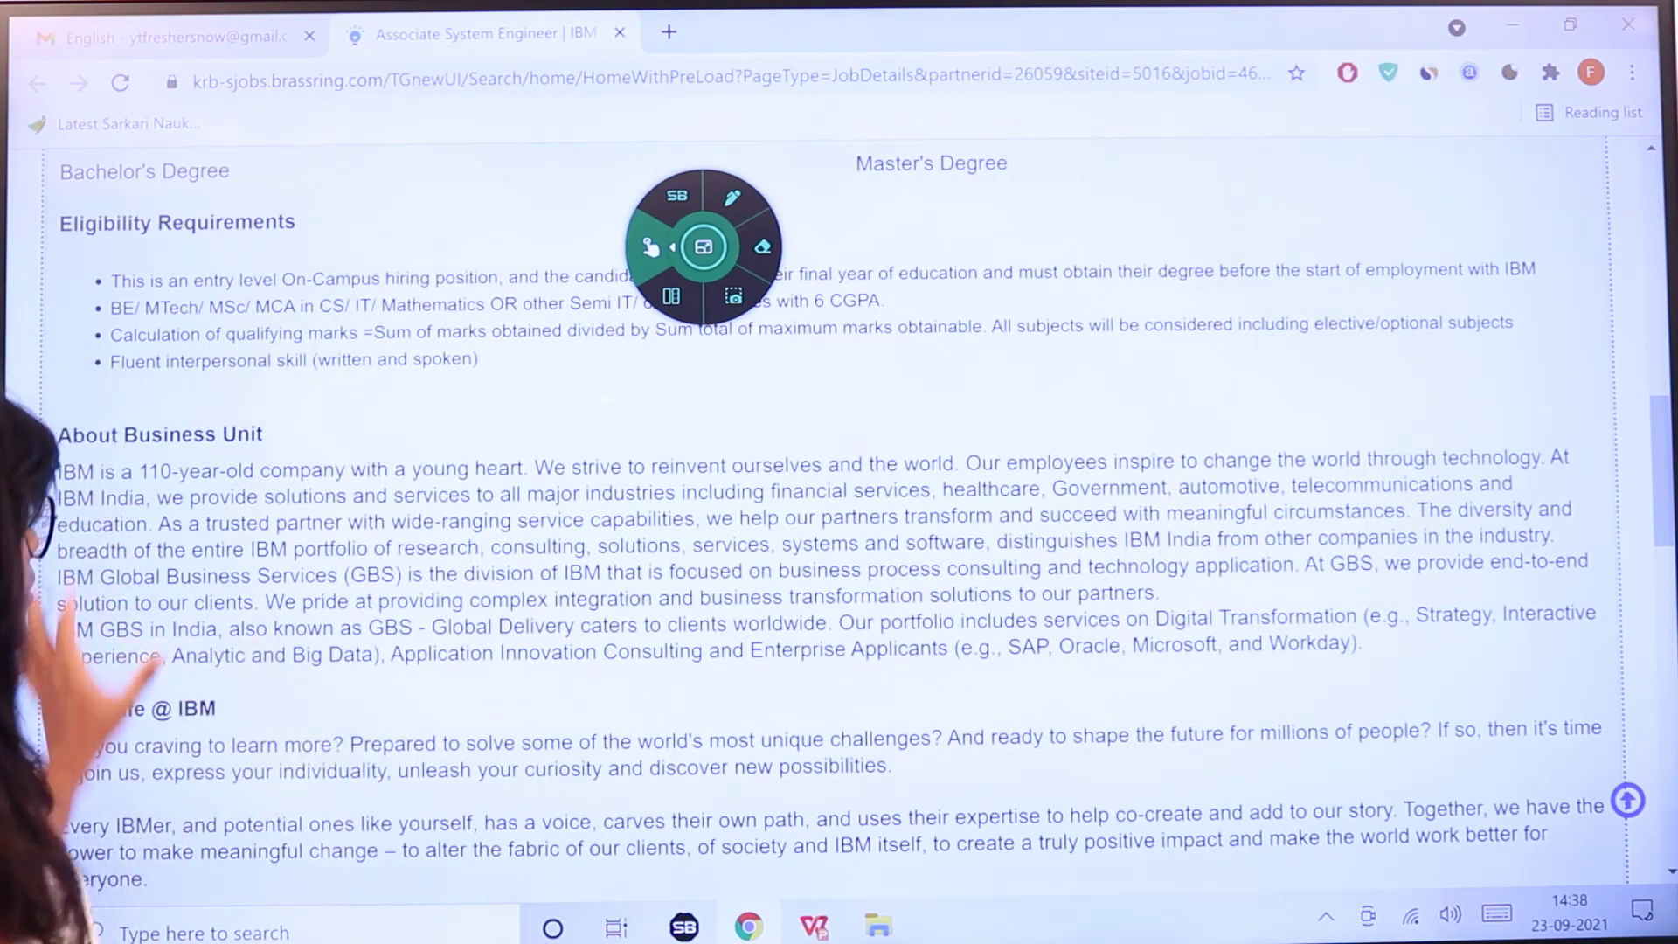
pyautogui.scroll(-3)
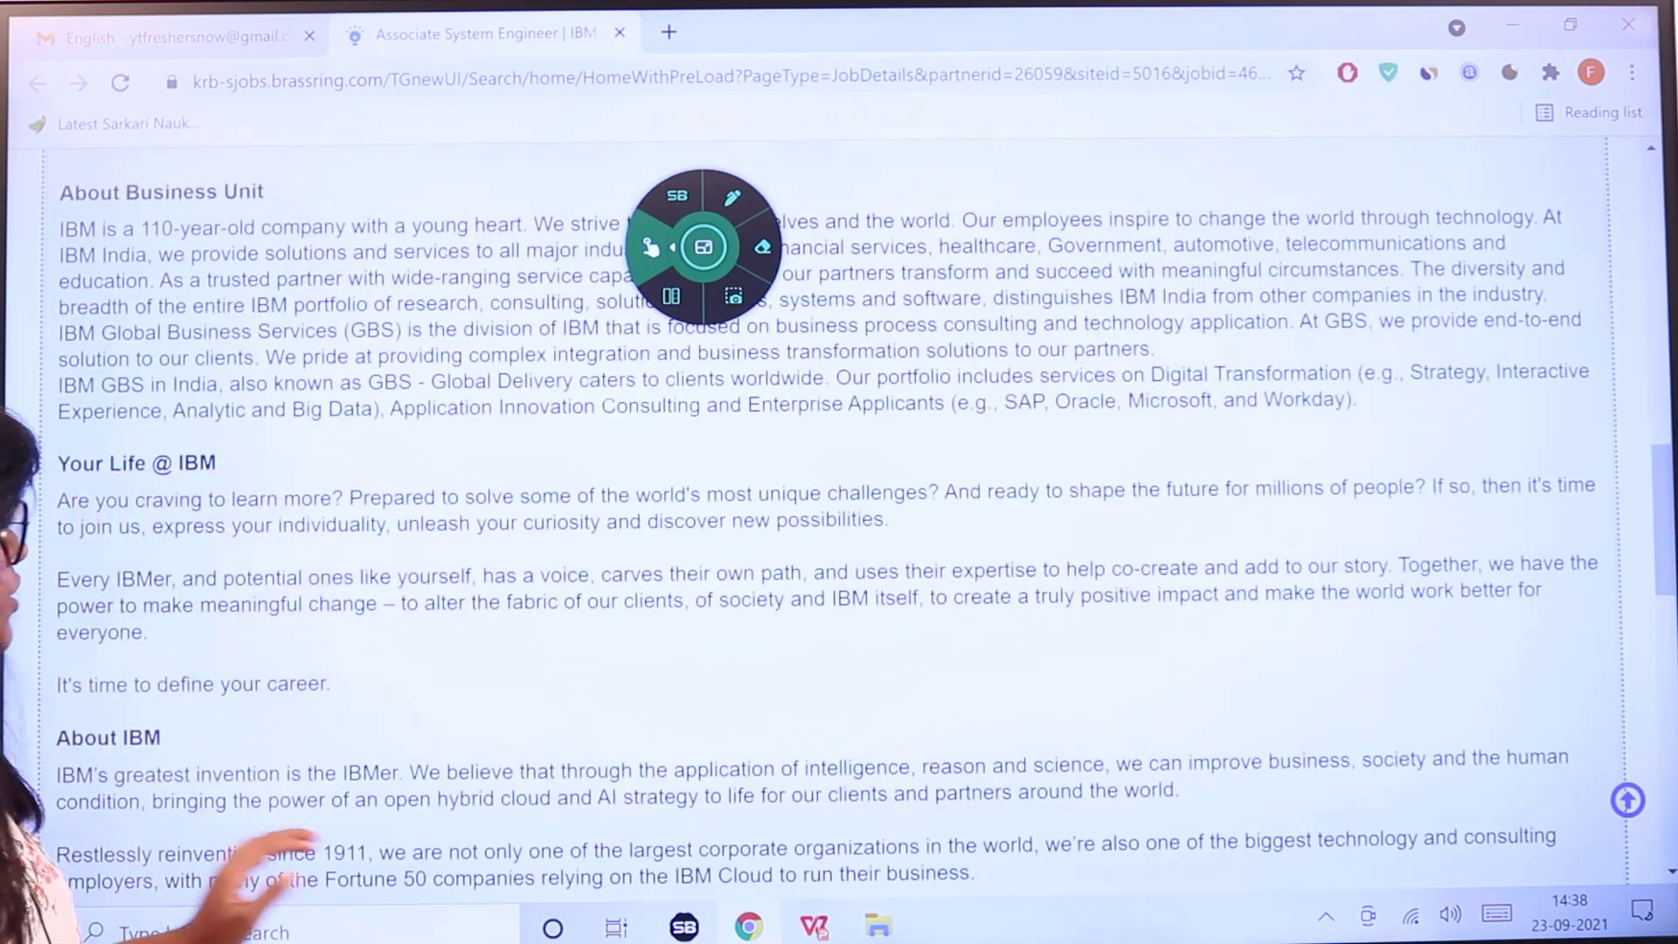
pyautogui.scroll(-3)
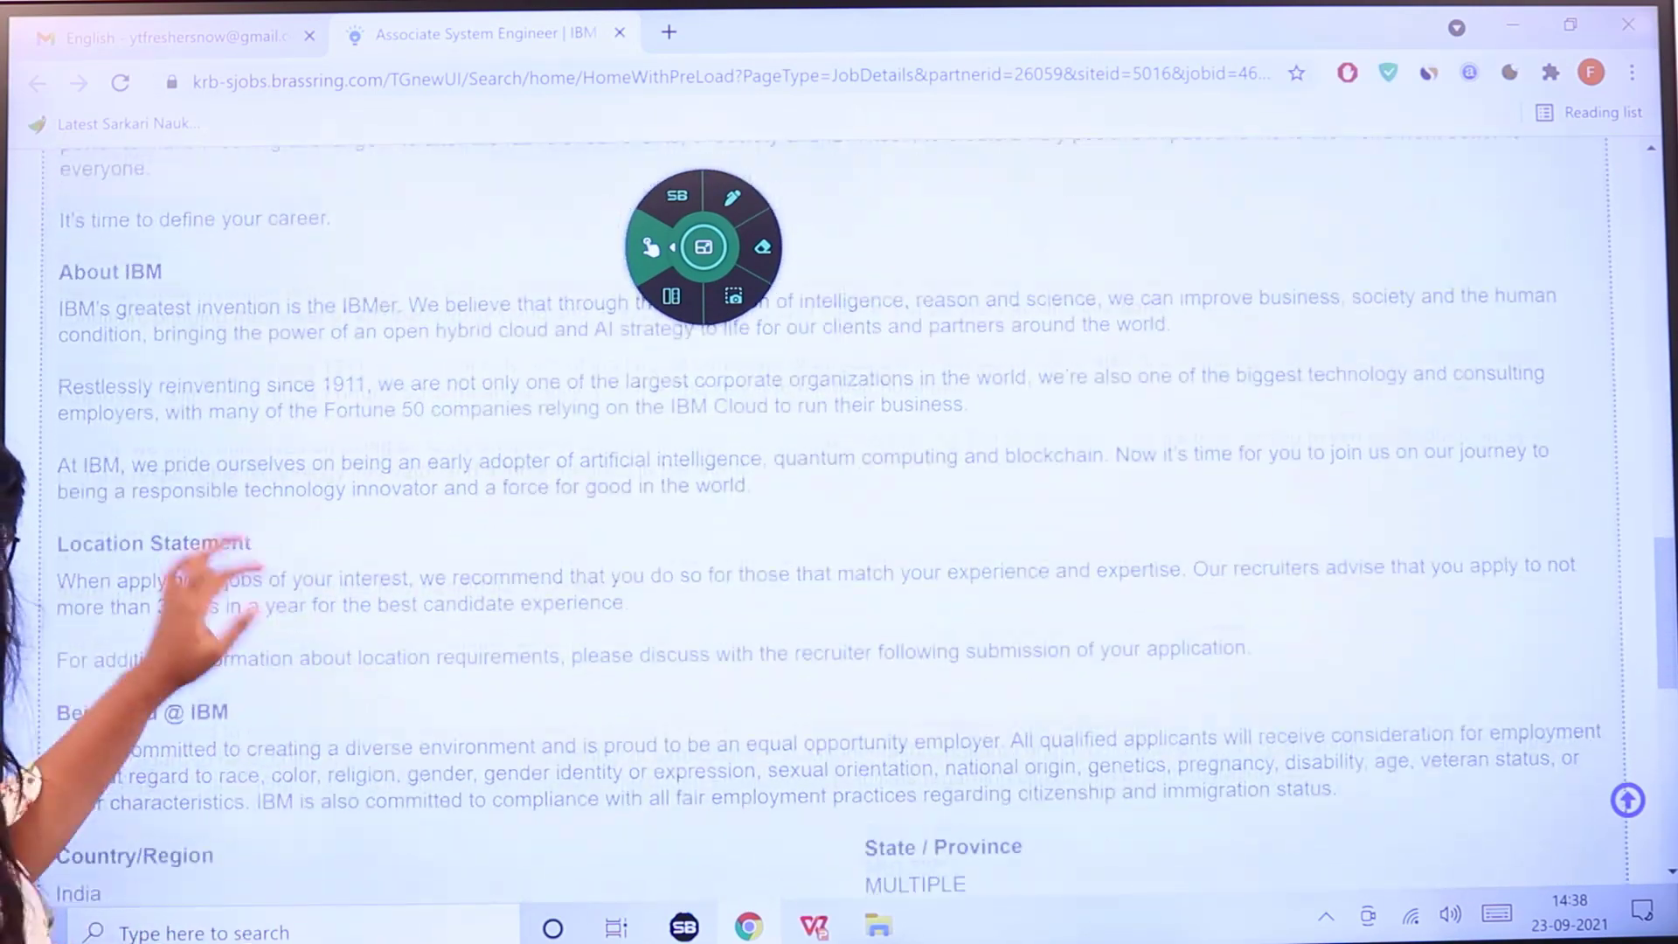
pyautogui.scroll(-3)
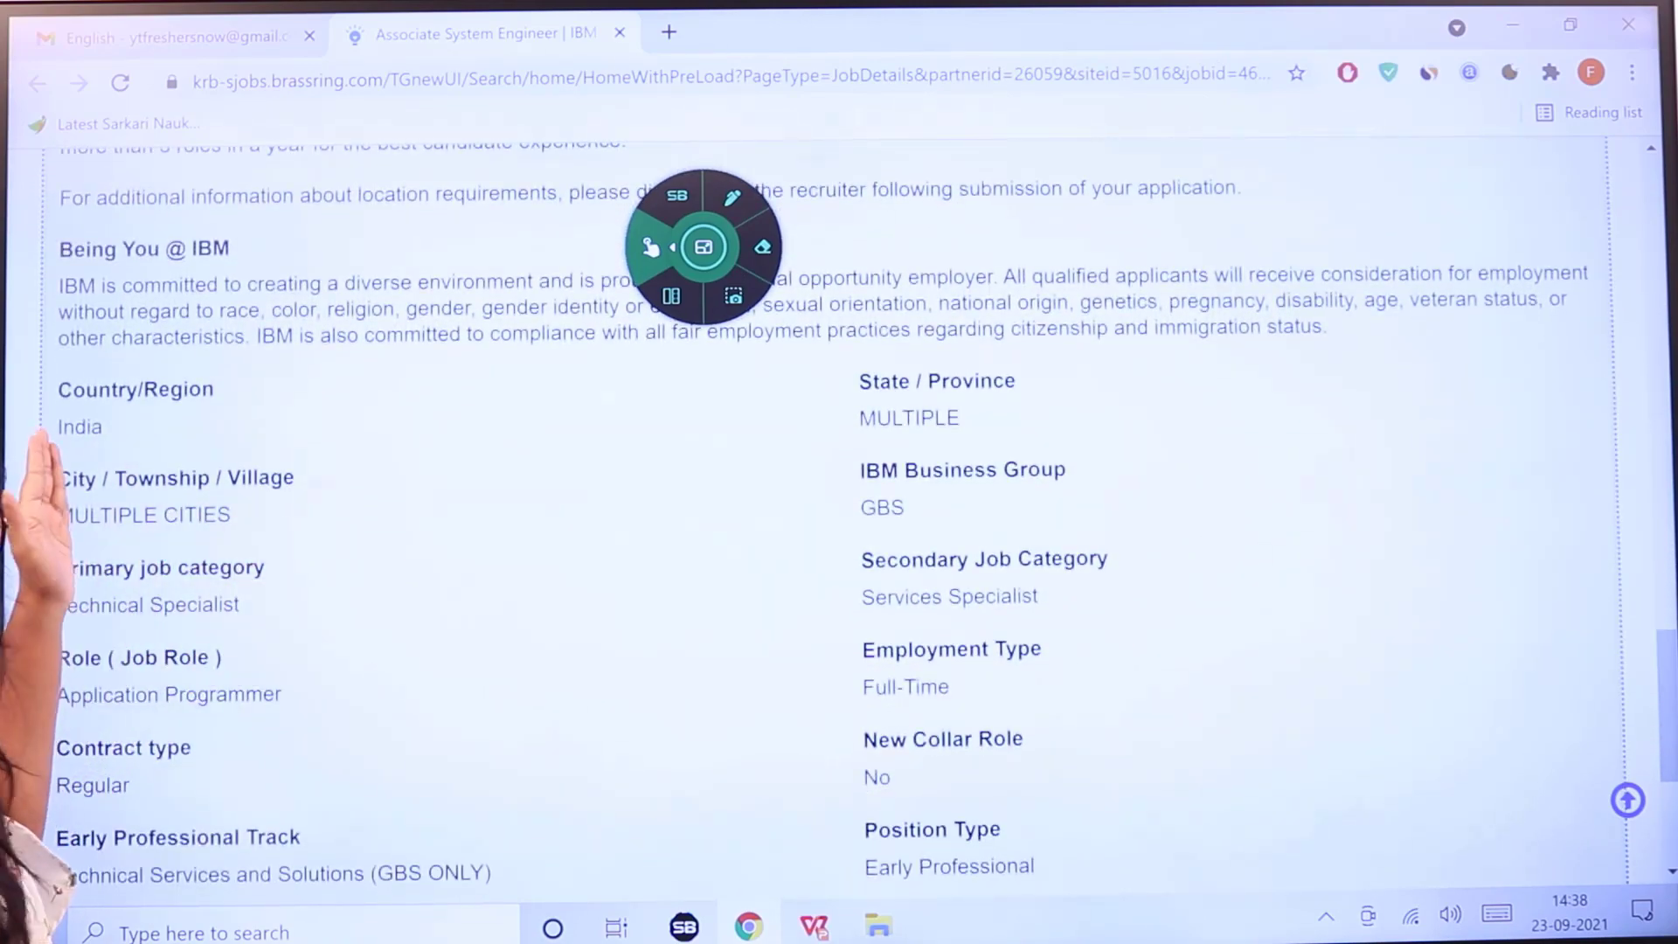
pyautogui.scroll(-3)
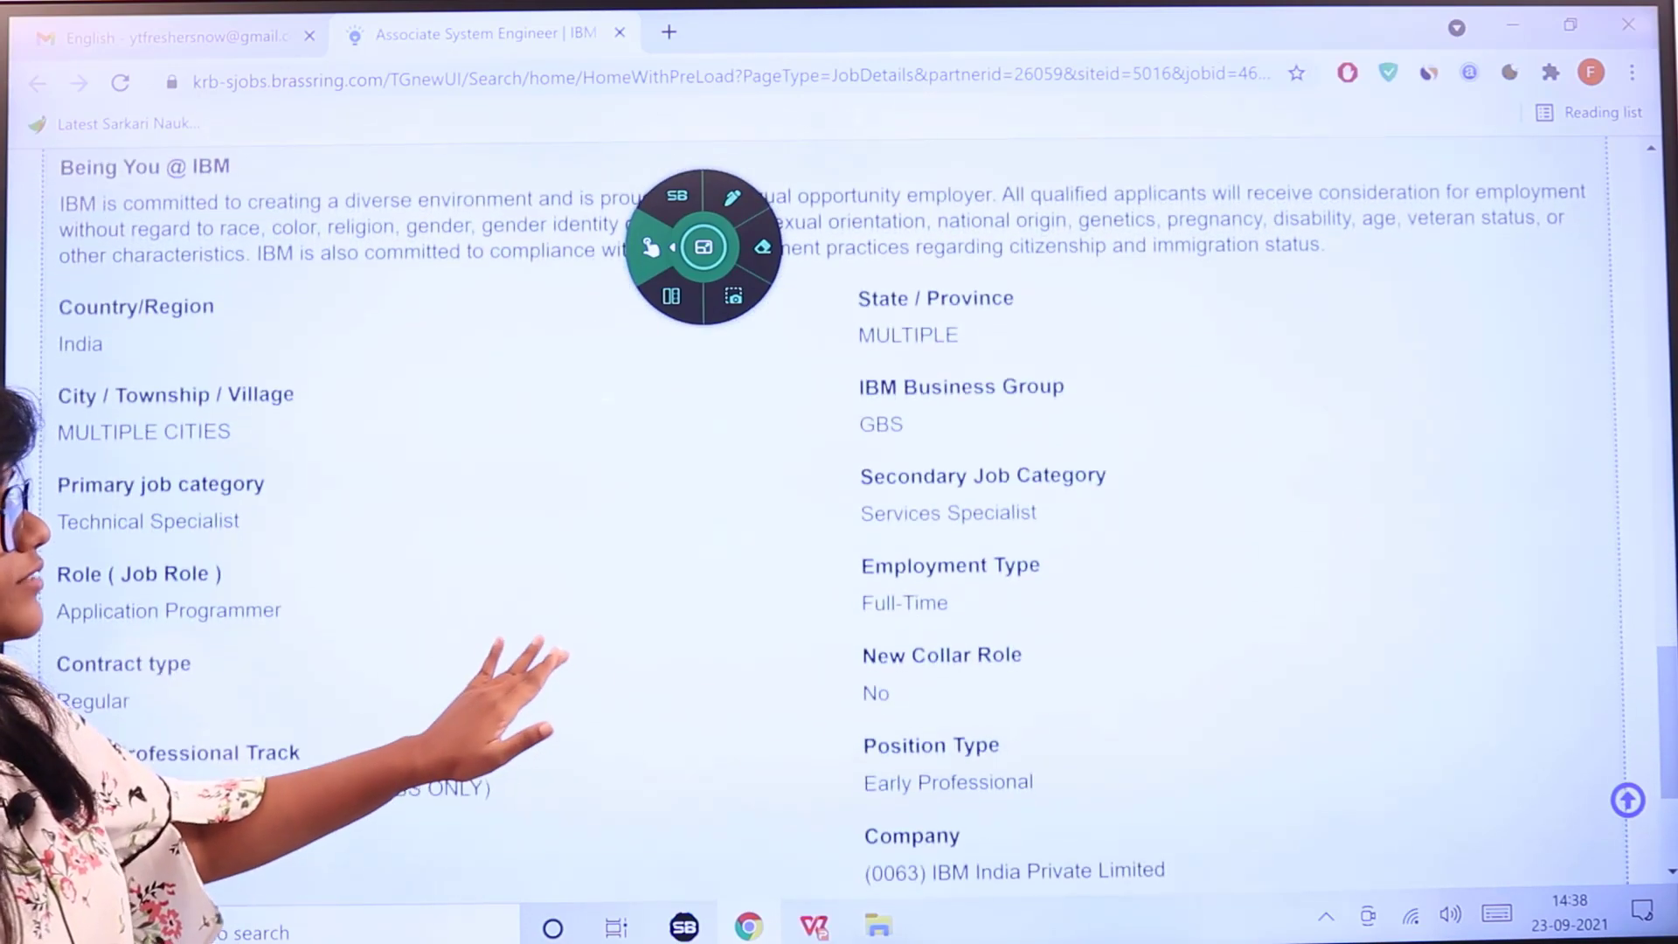
pyautogui.scroll(-3)
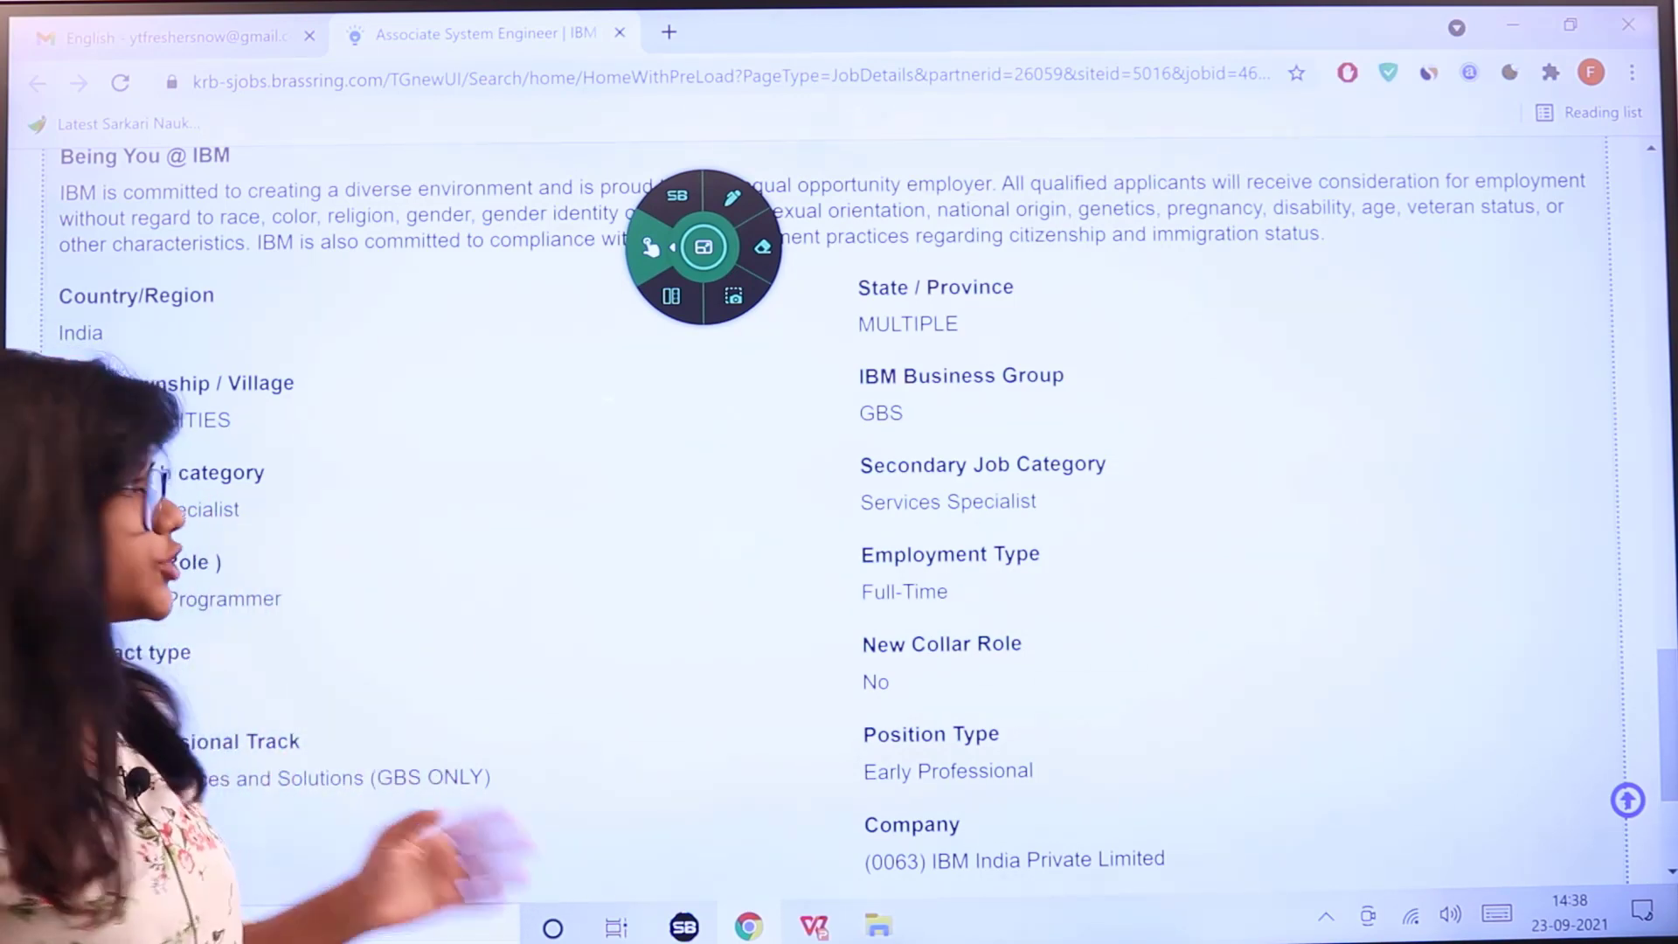
pyautogui.scroll(-3)
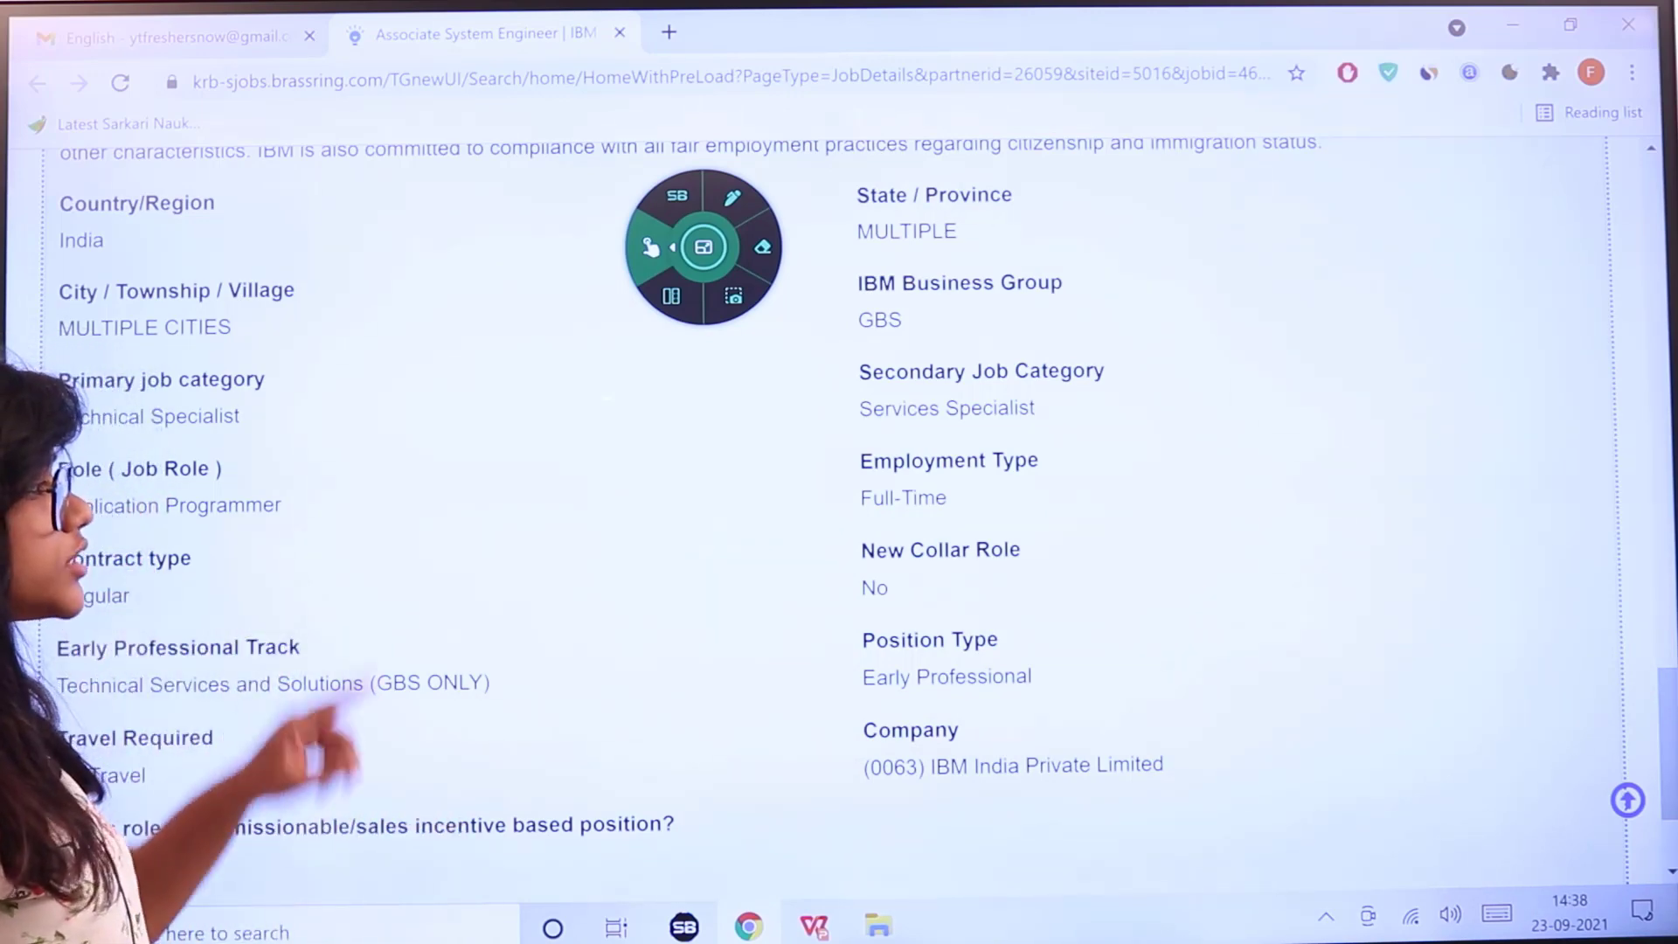
pyautogui.scroll(-3)
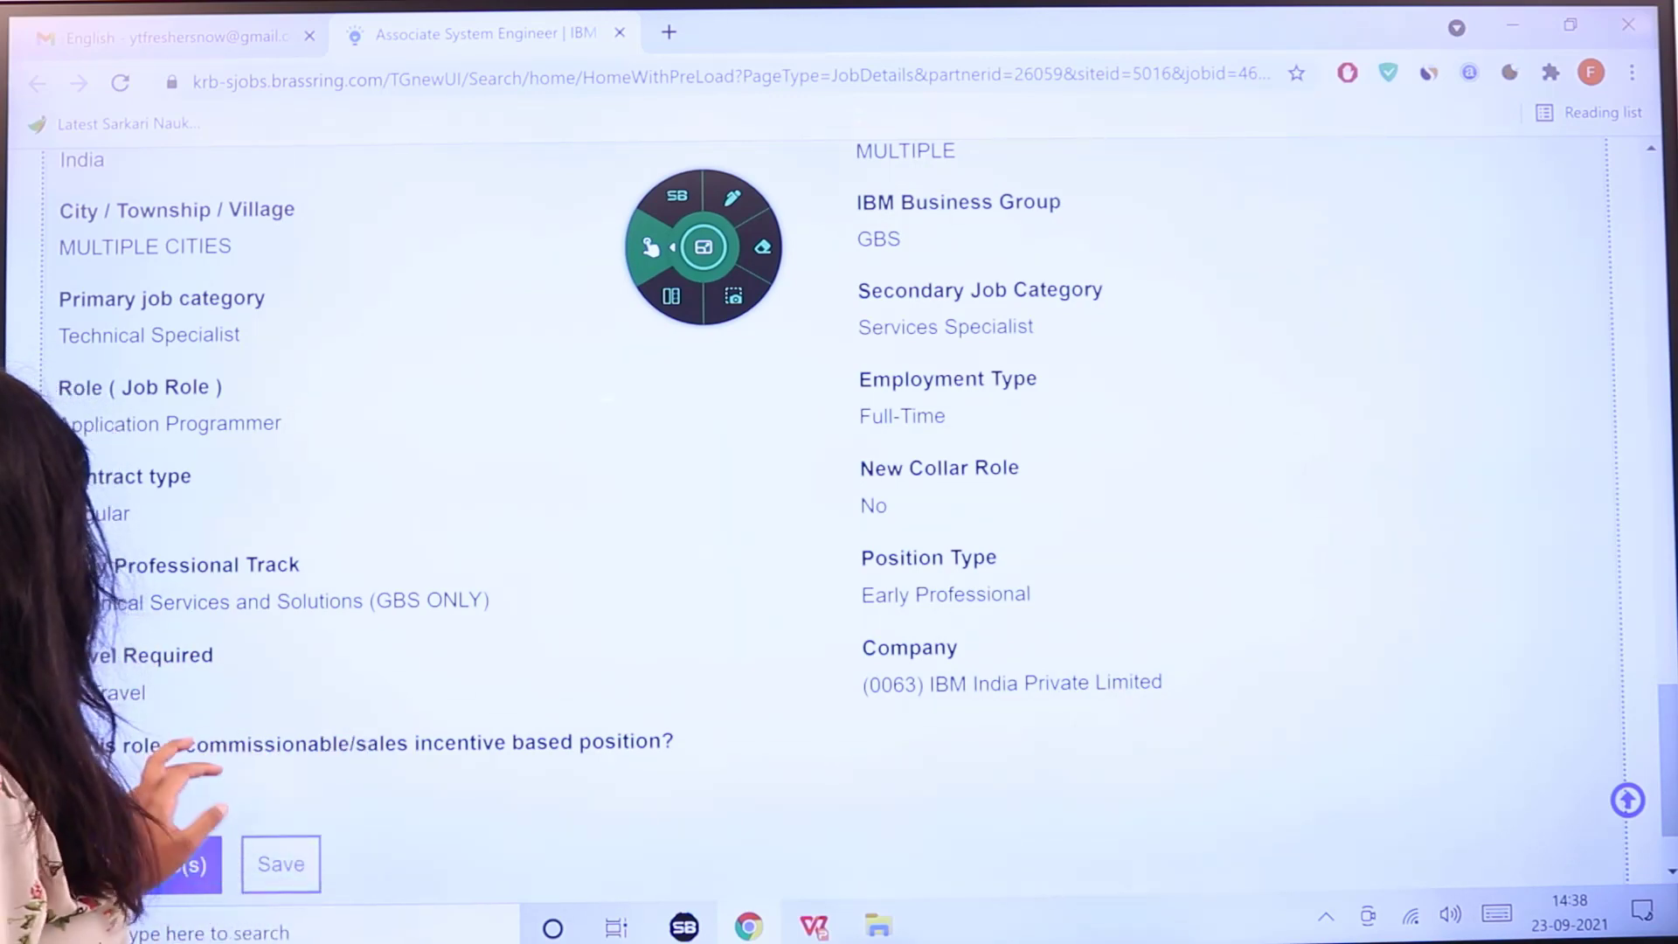
pyautogui.scroll(-3)
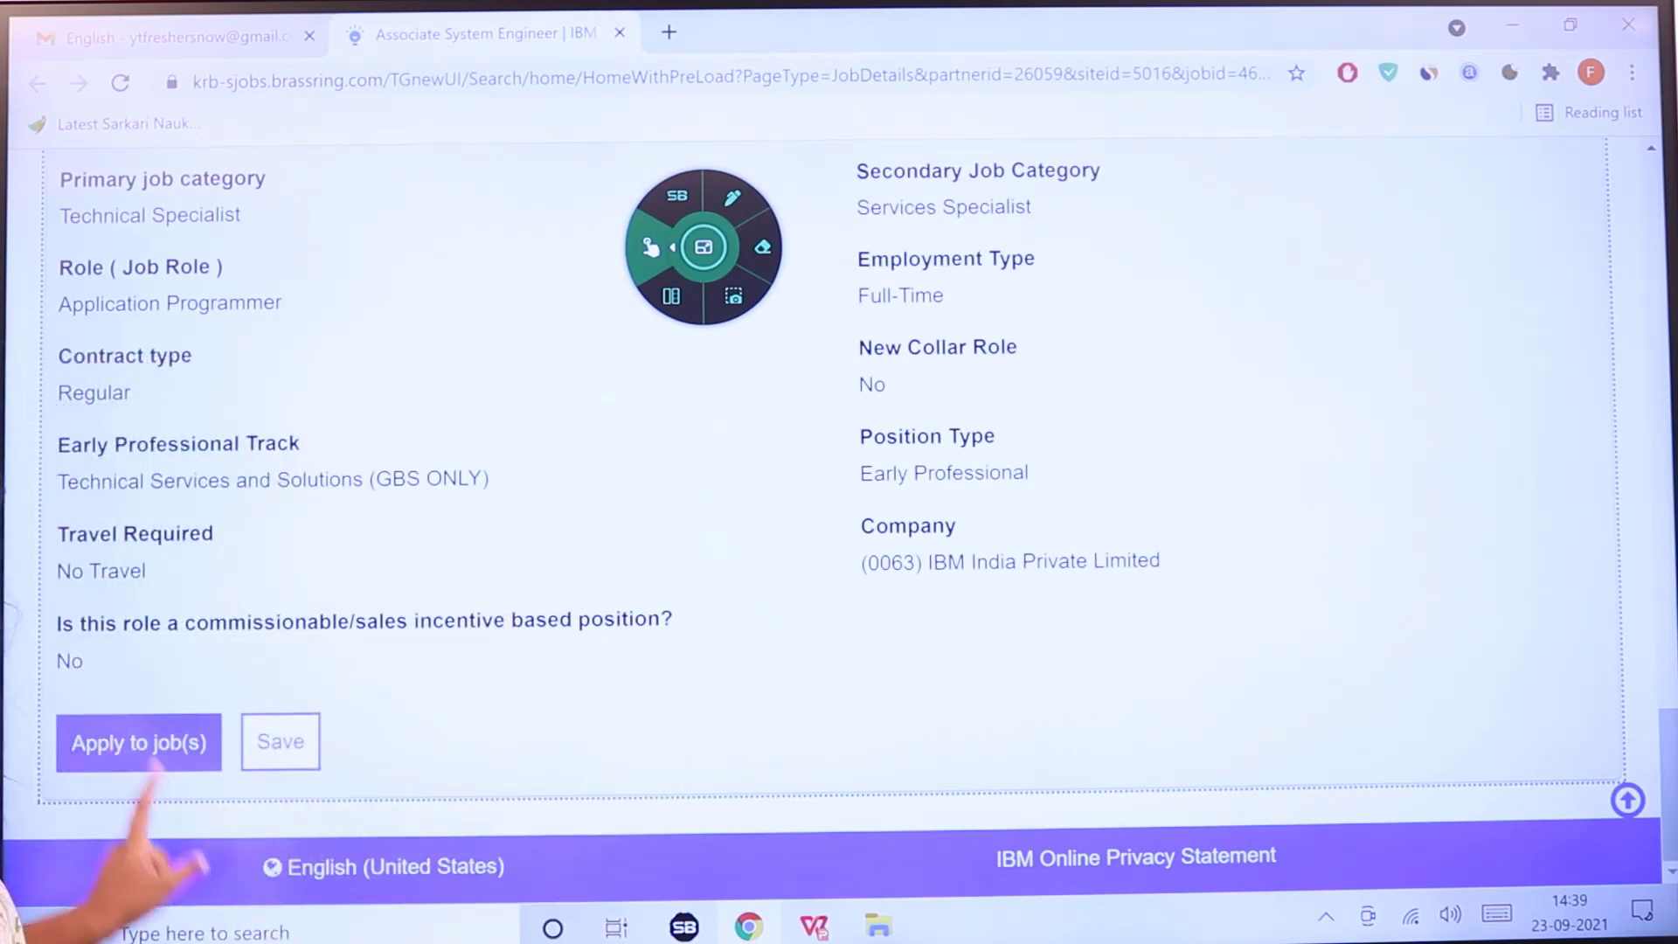
pyautogui.click(138, 741)
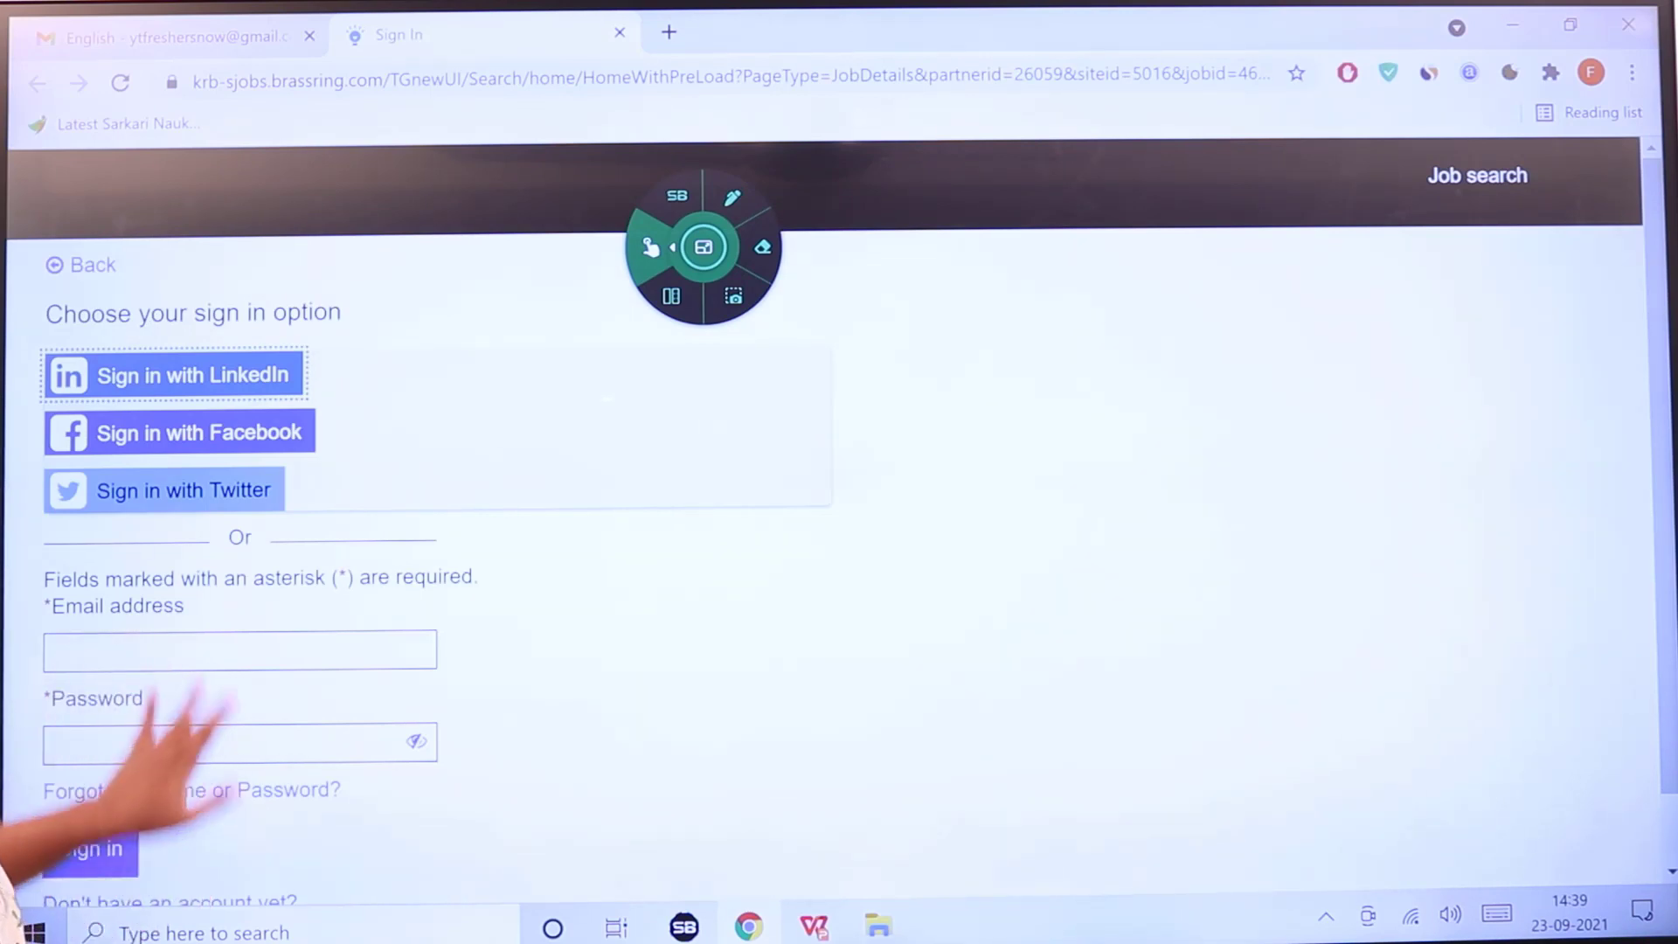
# Agree to IBM's privacy and data protection notice to reach the new-account form.
pyautogui.scroll(-3)
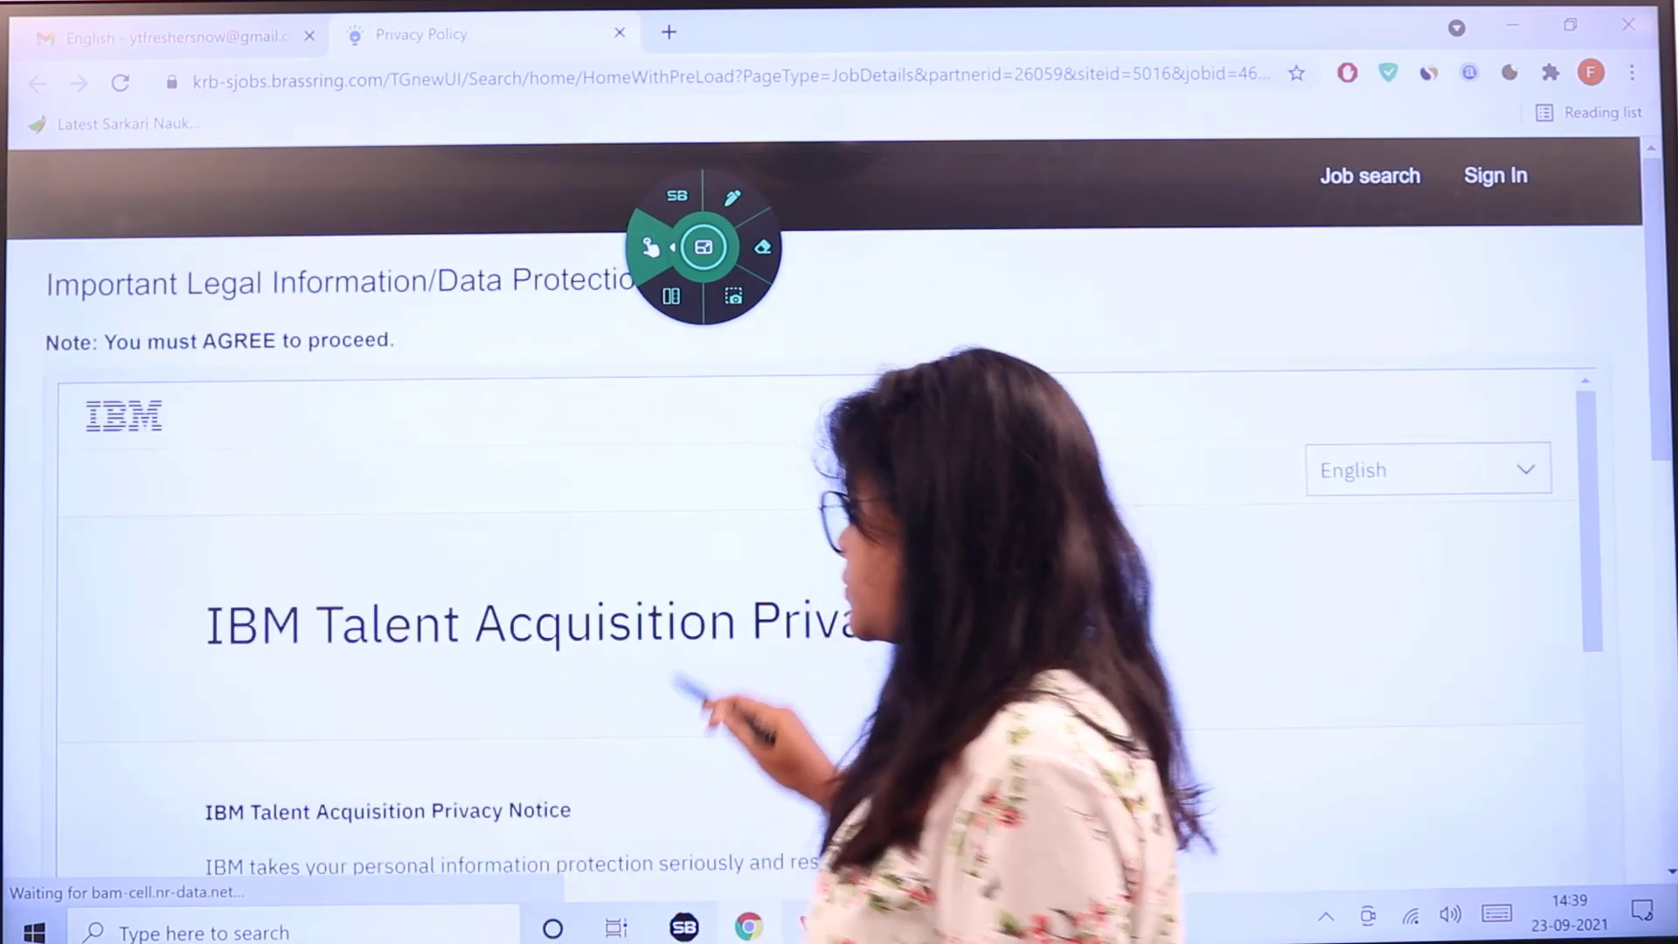
pyautogui.scroll(-3)
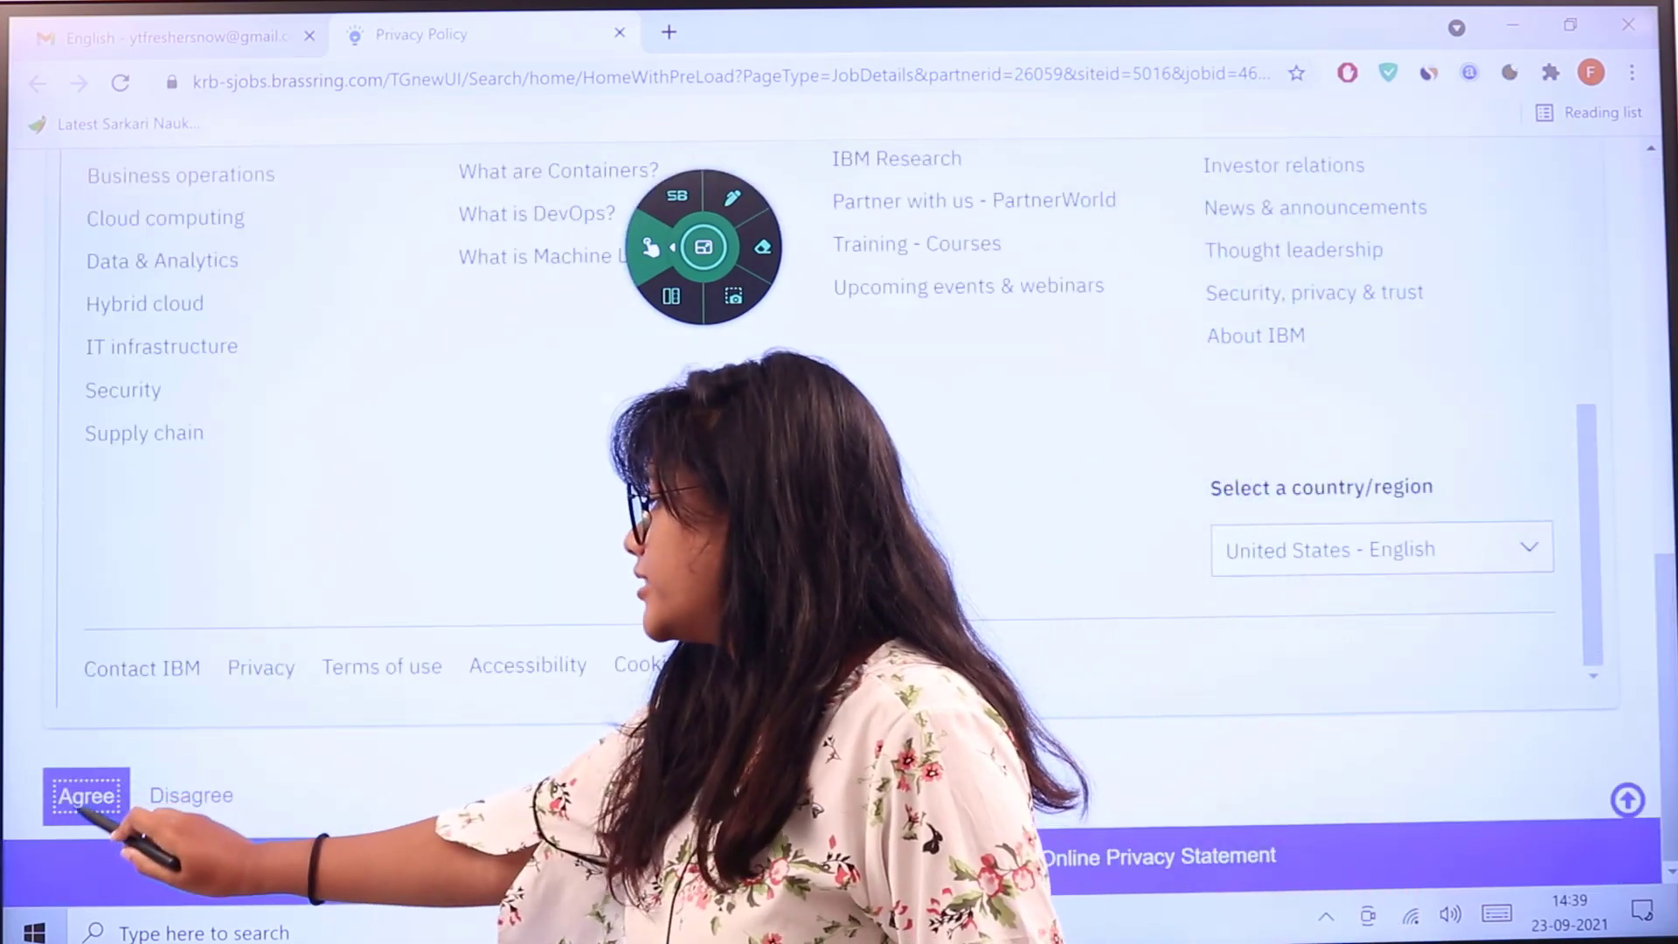
pyautogui.click(86, 795)
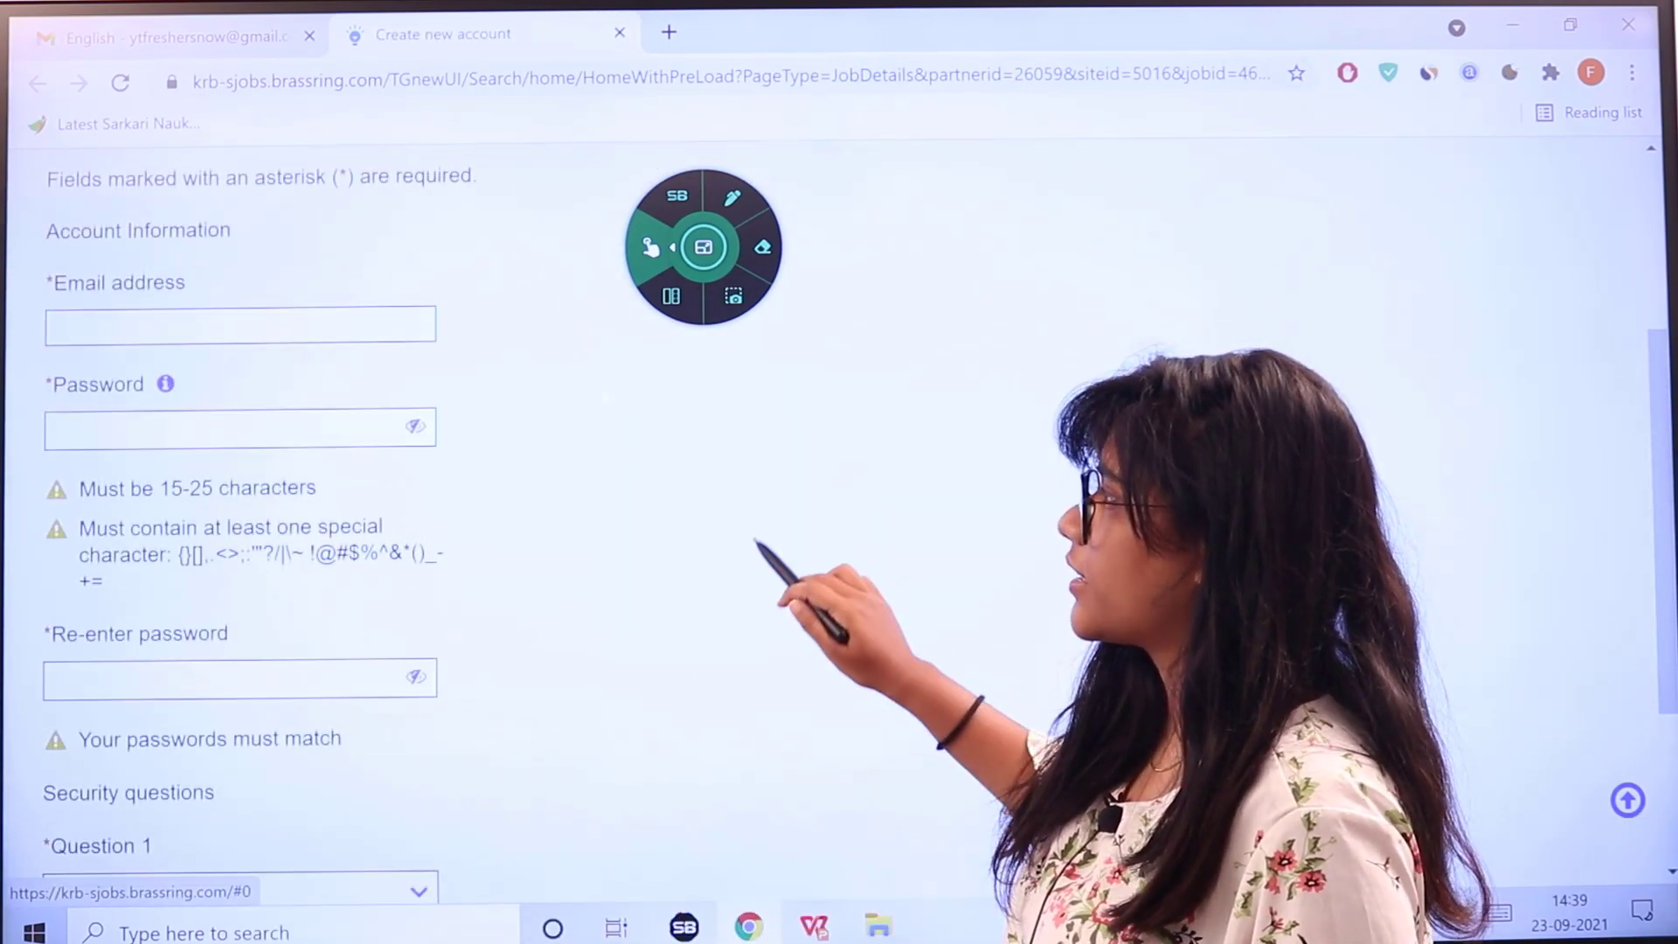
# Submit the Create new account form empty so it flags email, password and security question as required.
pyautogui.scroll(3)
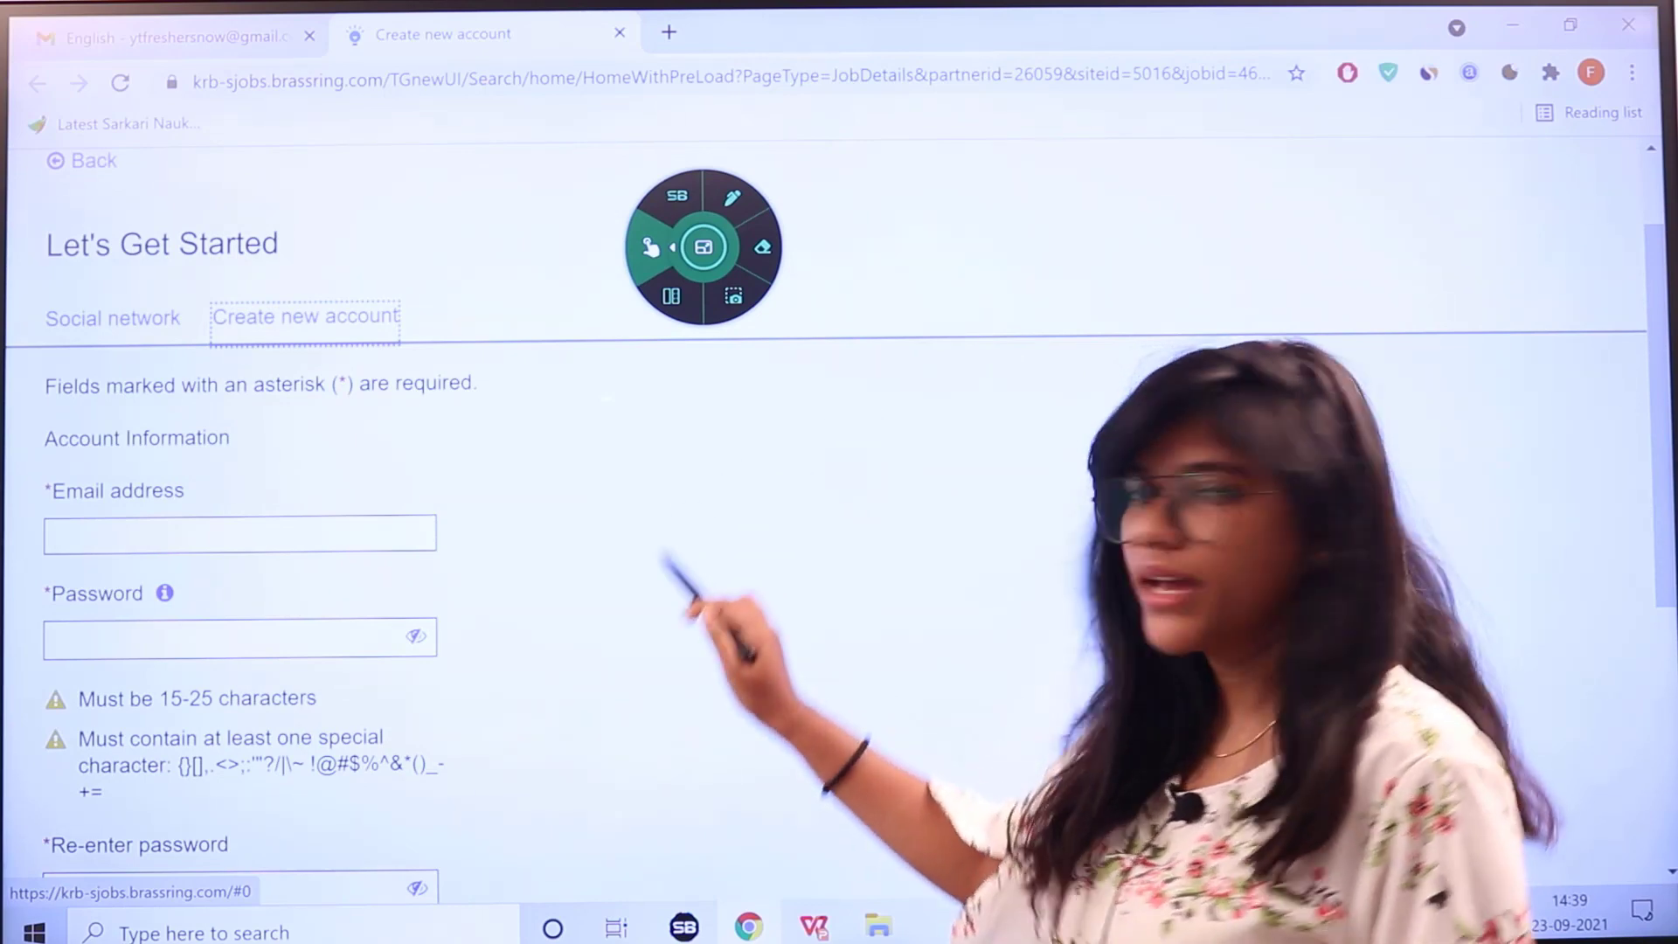
pyautogui.scroll(-3)
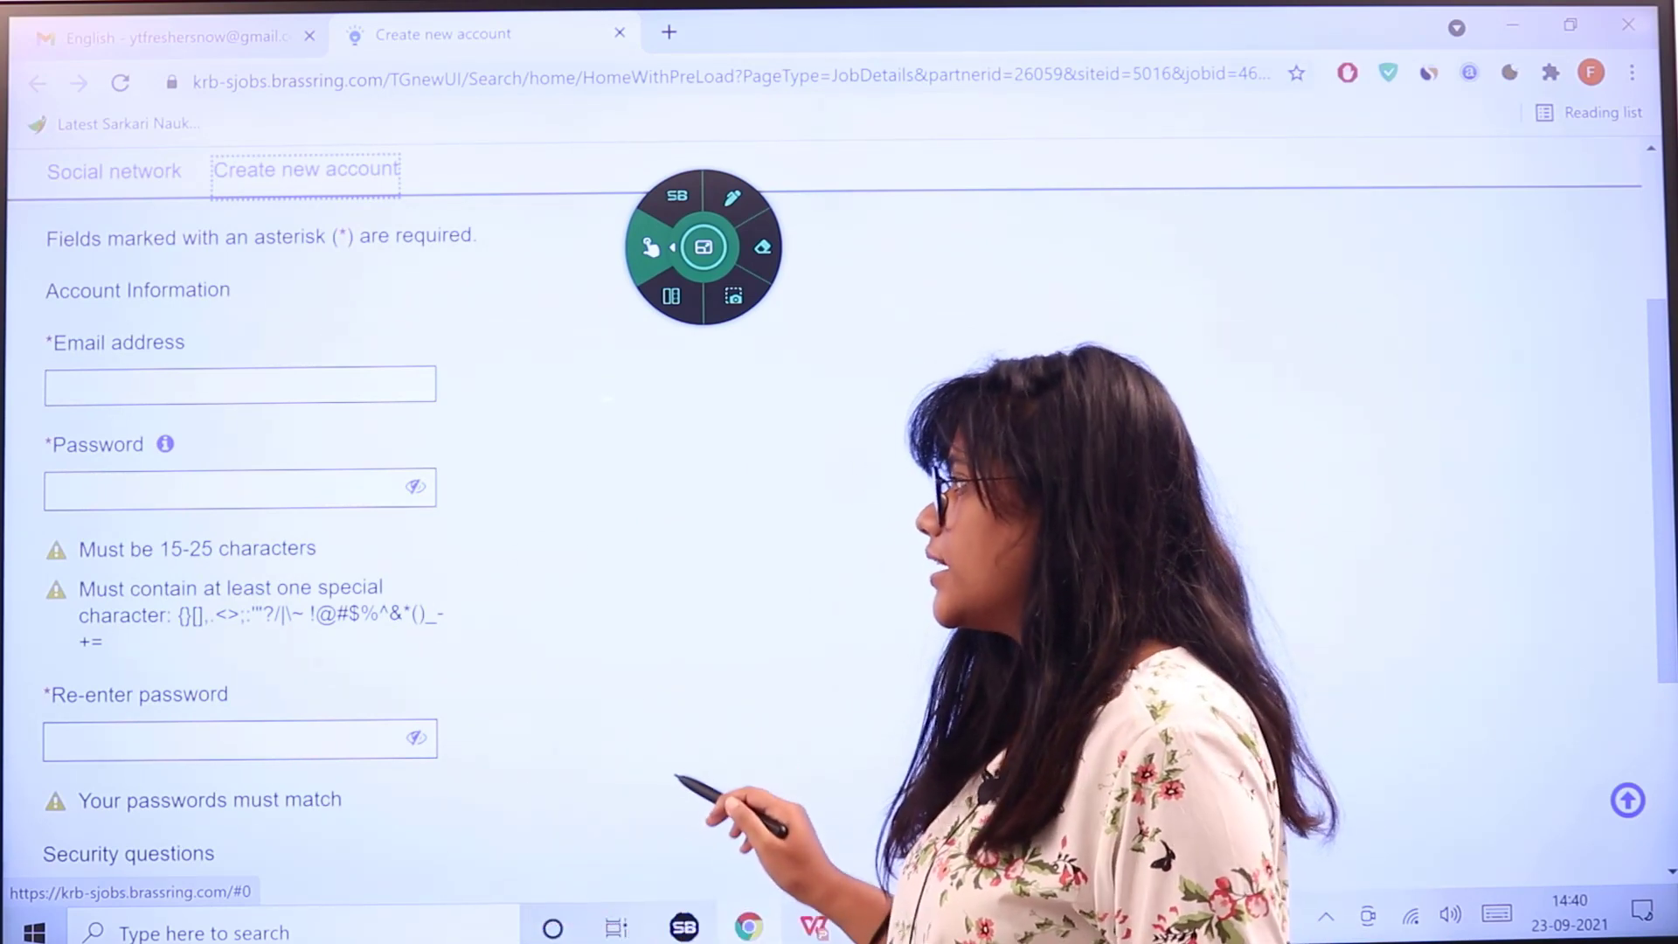
pyautogui.scroll(-3)
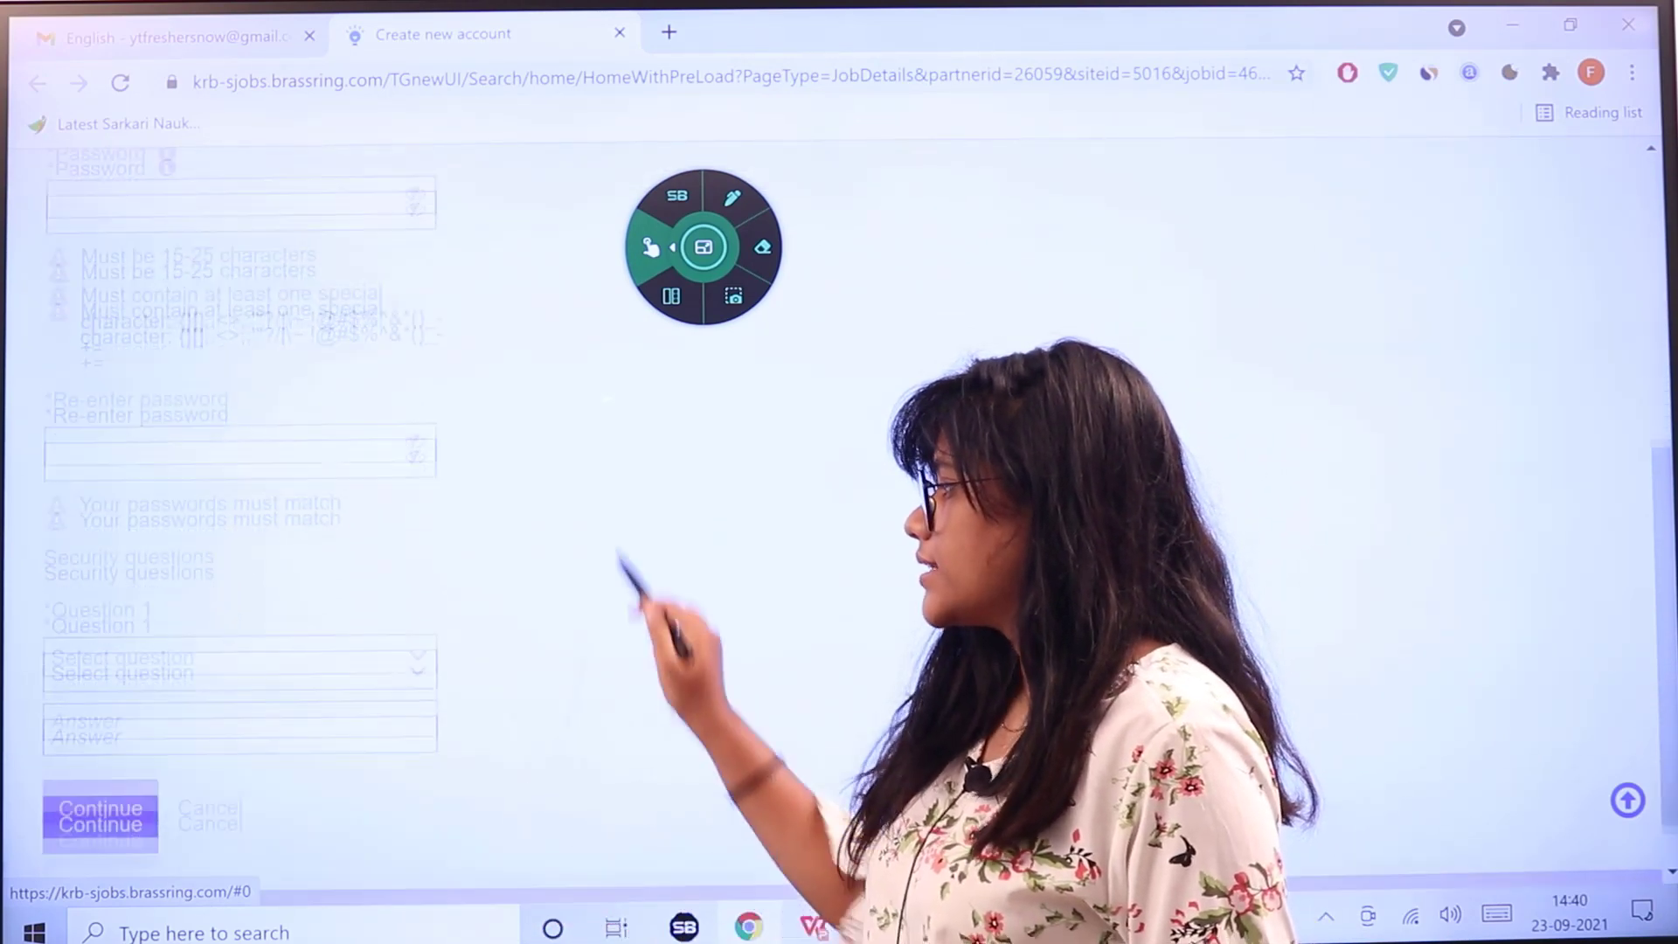
pyautogui.click(240, 605)
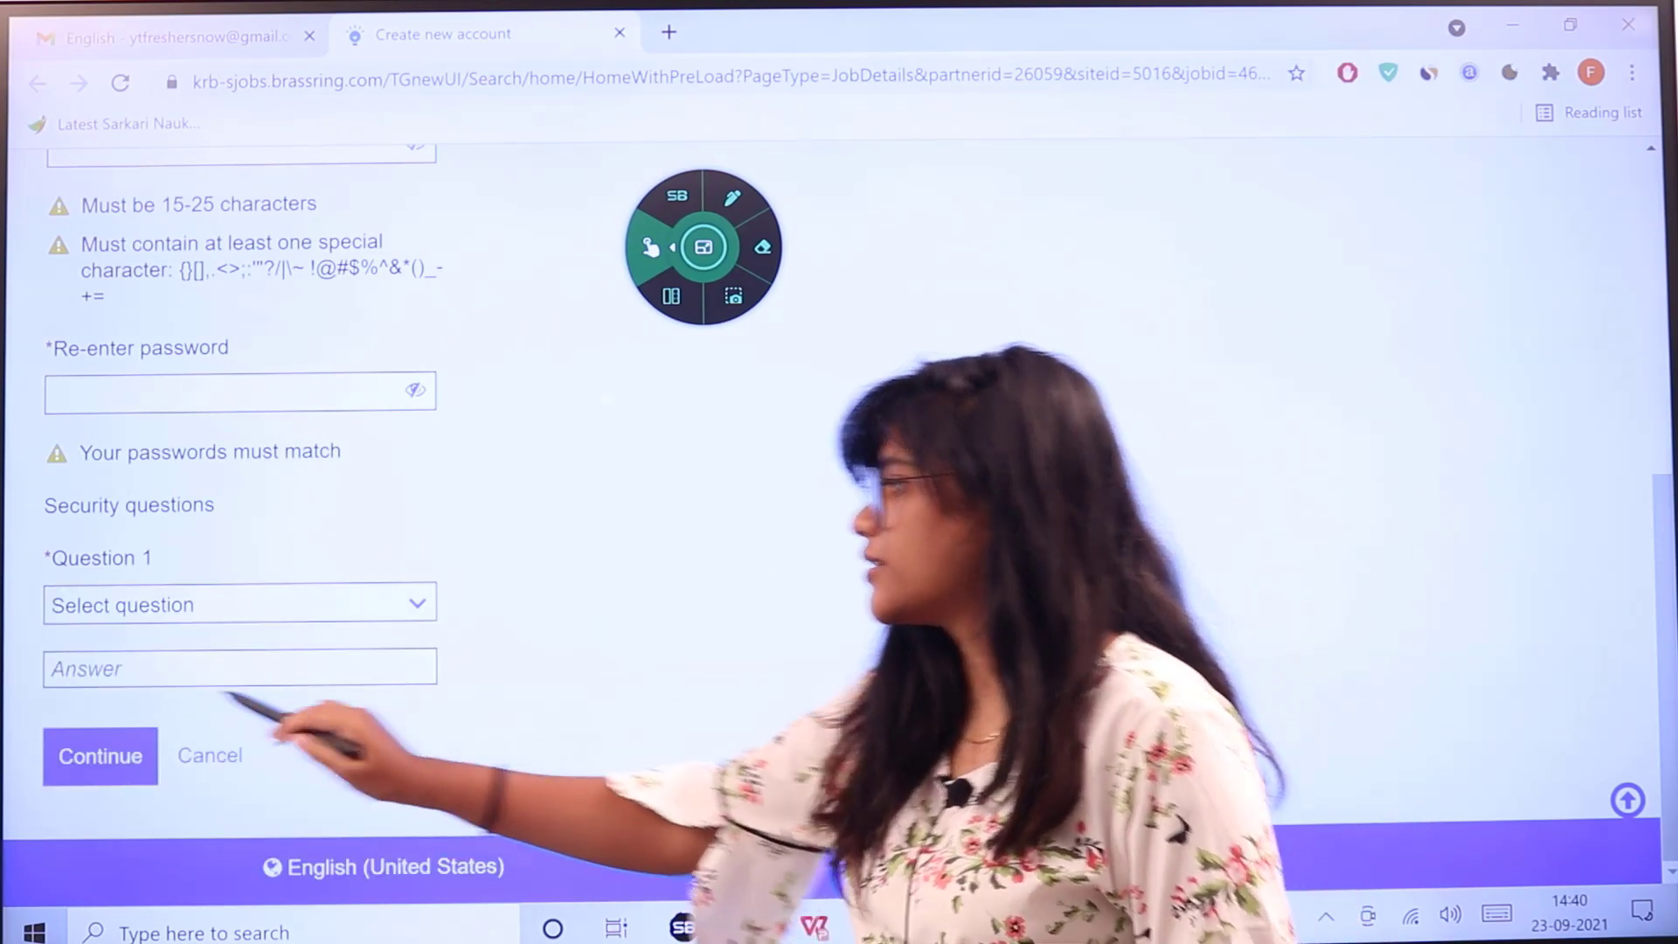
pyautogui.click(97, 755)
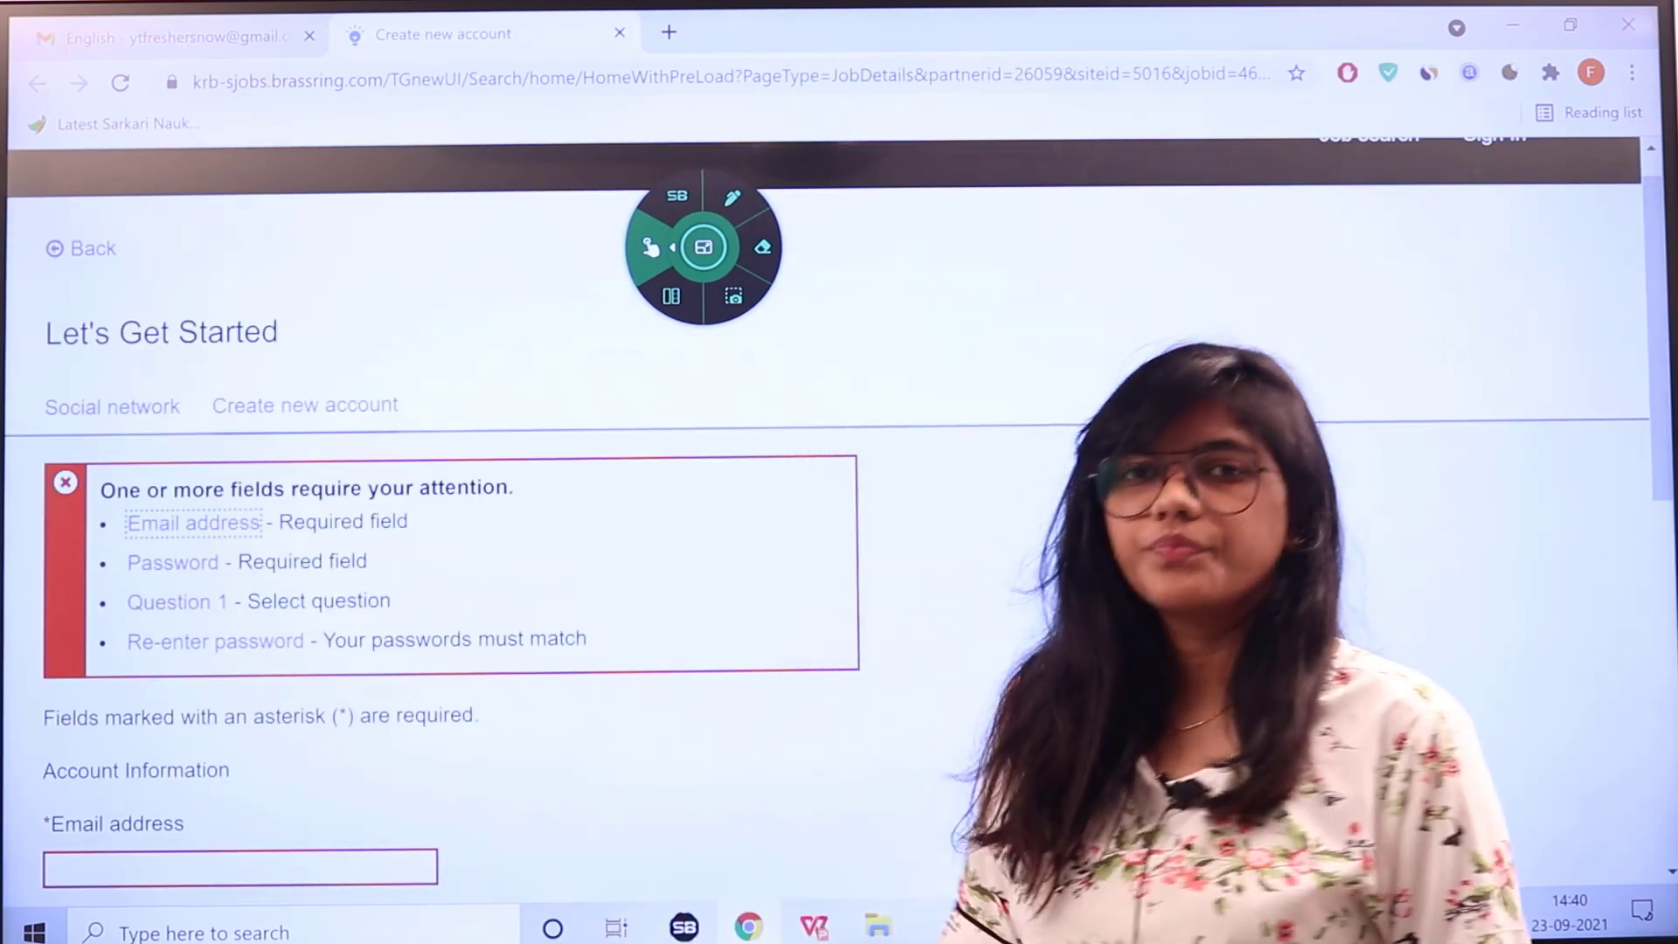